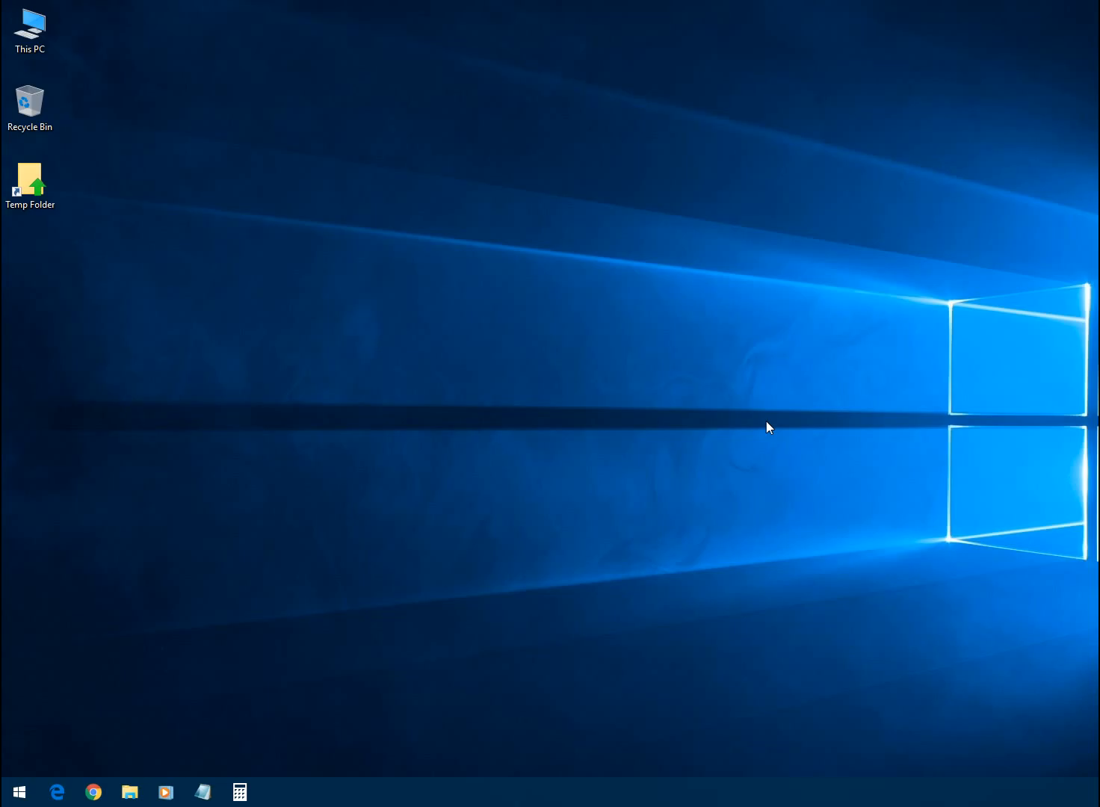
Open This PC on the desktop, then bring up the Start menu's most-used apps.
{"action": "left_click", "coordinate": [30, 27]}
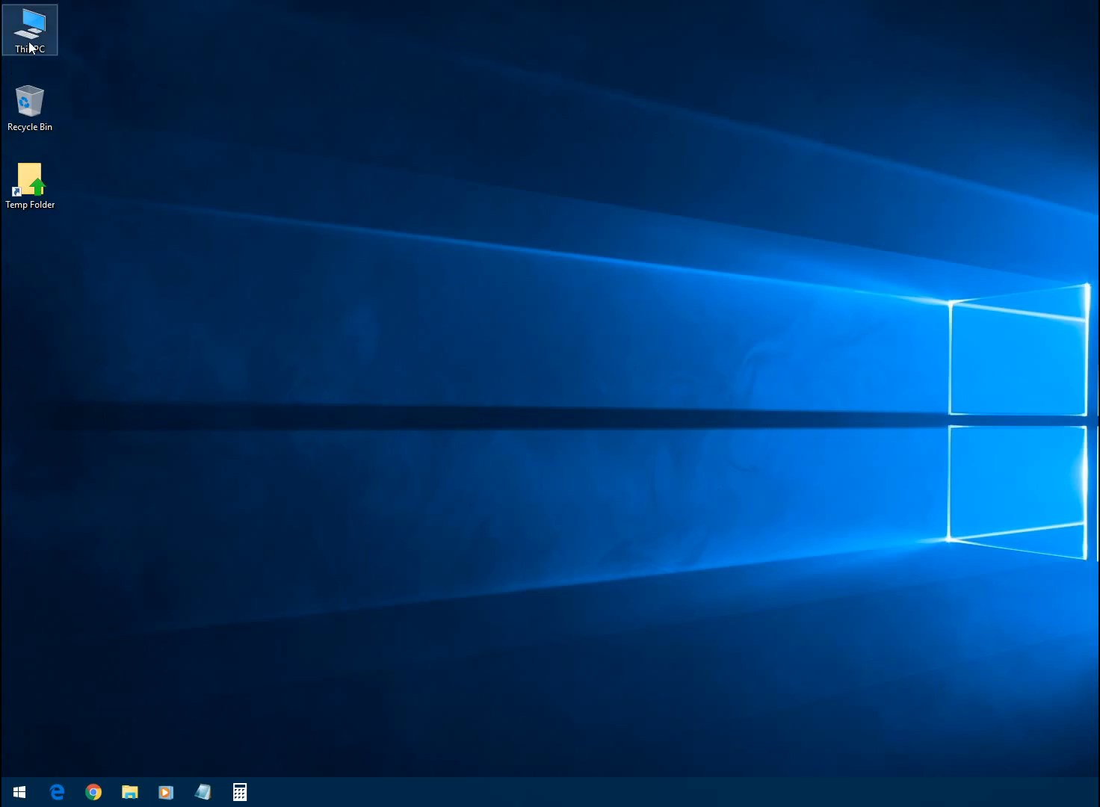
{"action": "double_click", "coordinate": [30, 26]}
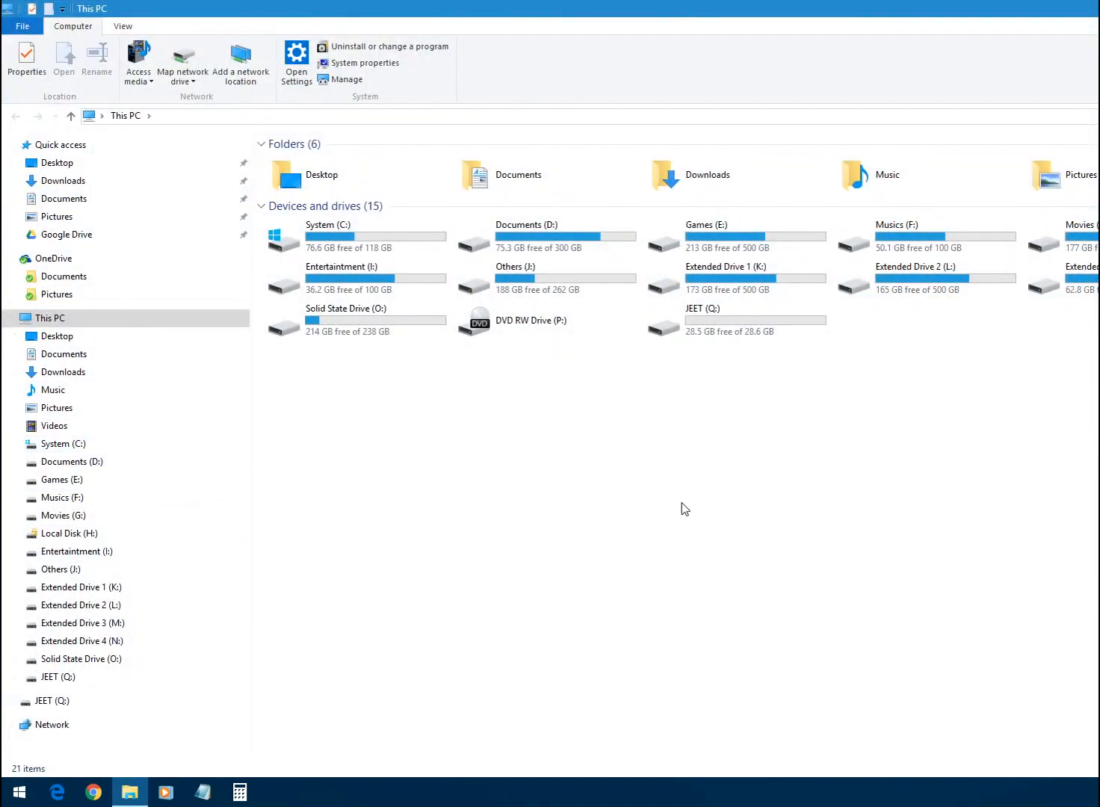
{"action": "mouse_move", "coordinate": [753, 382]}
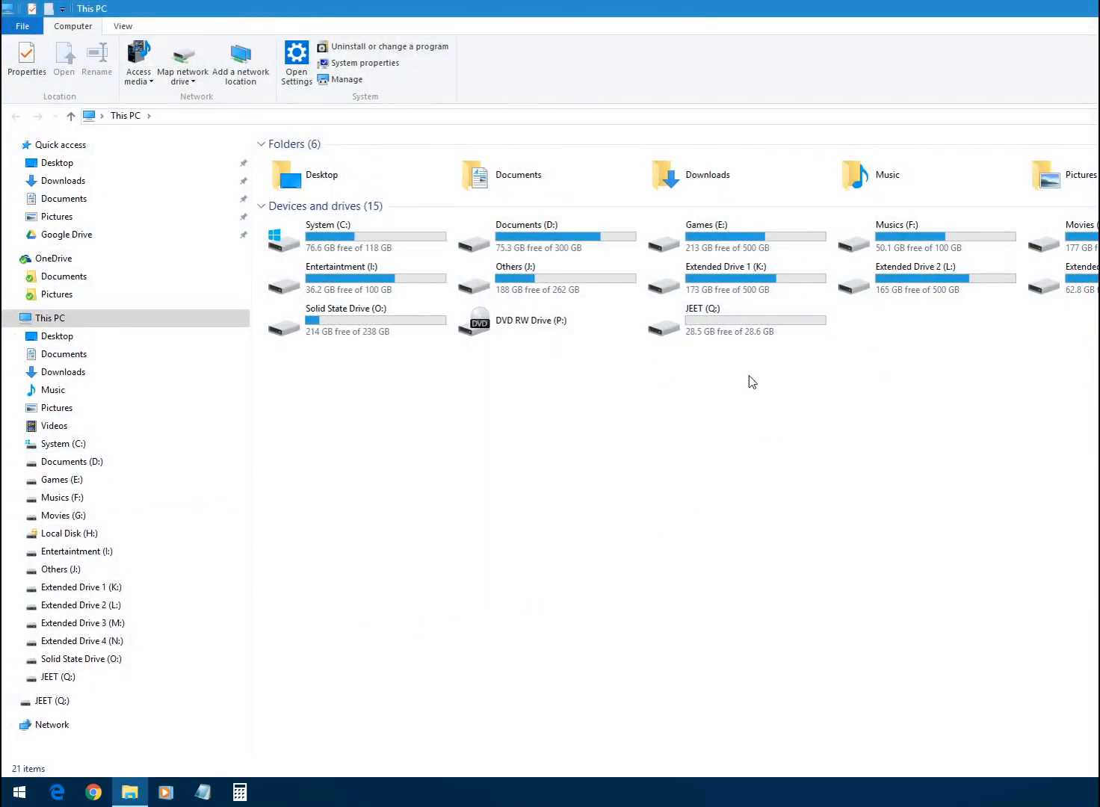
{"action": "mouse_move", "coordinate": [704, 384]}
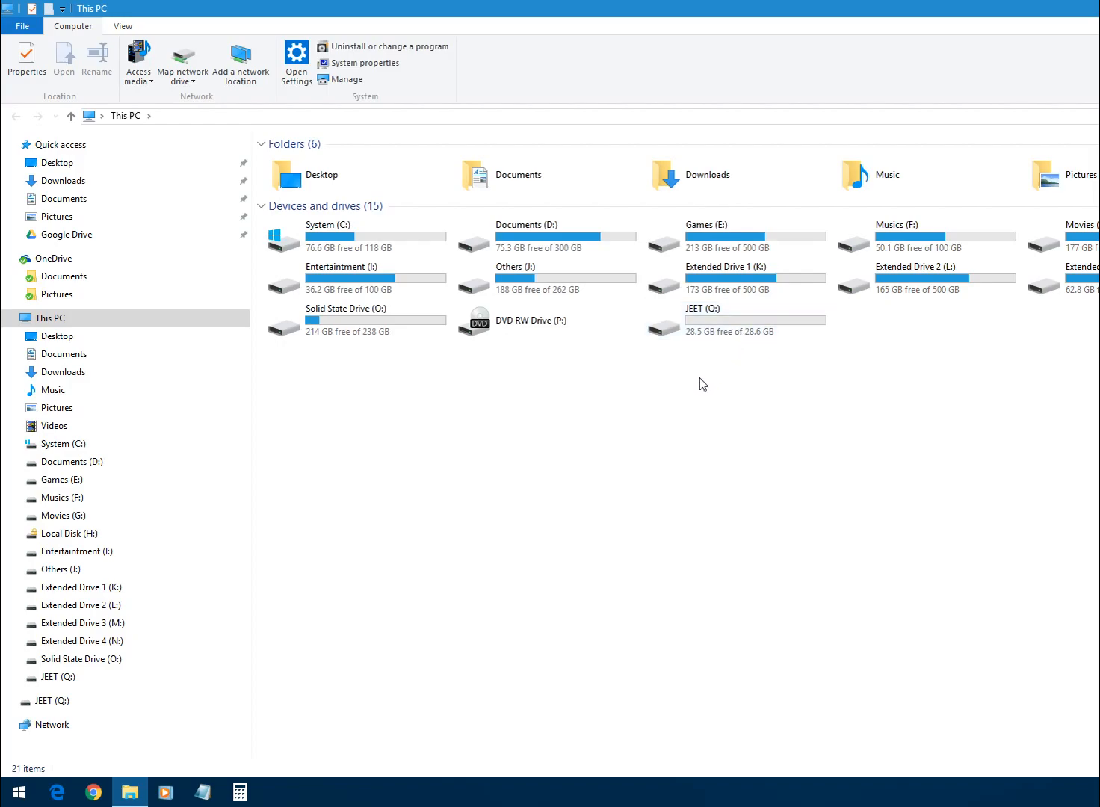
{"action": "mouse_move", "coordinate": [722, 341]}
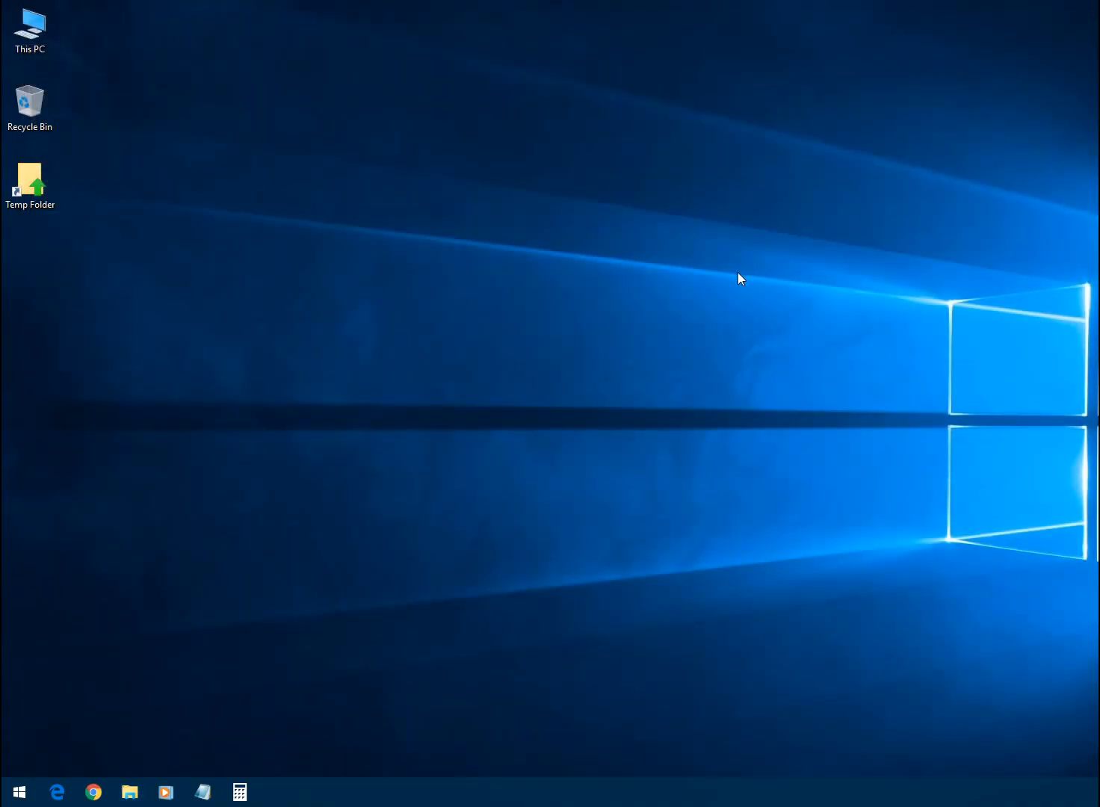
{"action": "mouse_move", "coordinate": [524, 315]}
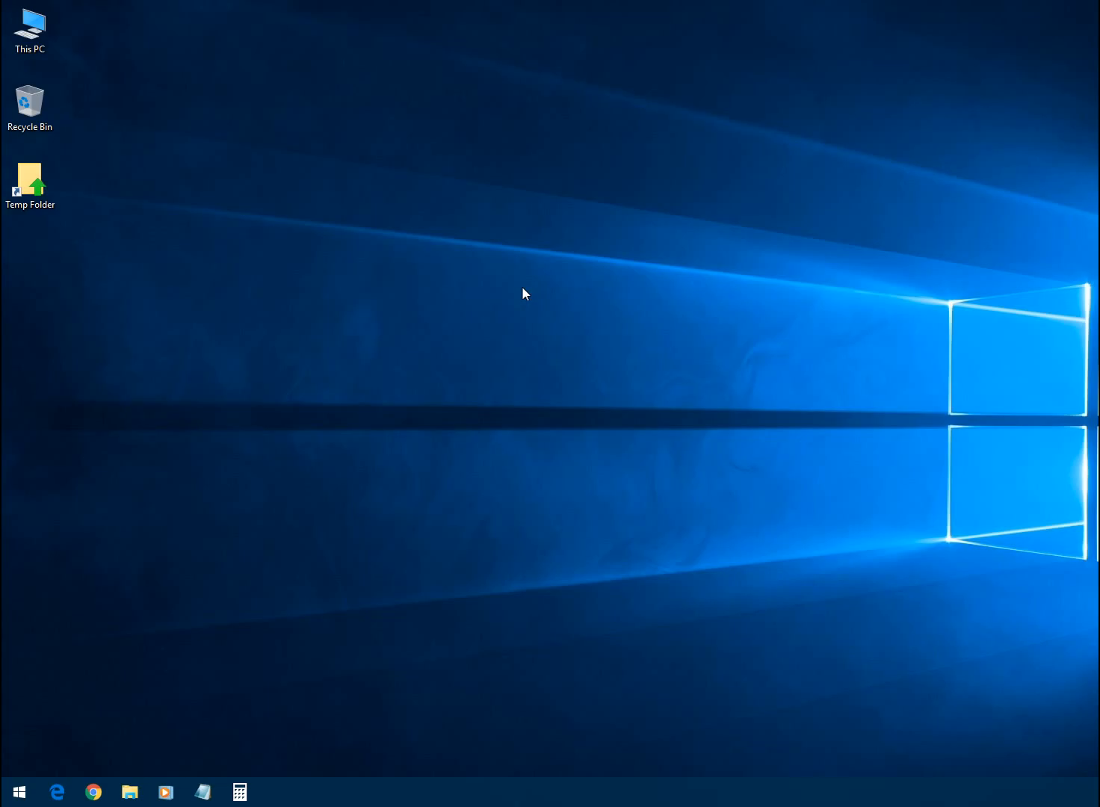
{"action": "mouse_move", "coordinate": [40, 564]}
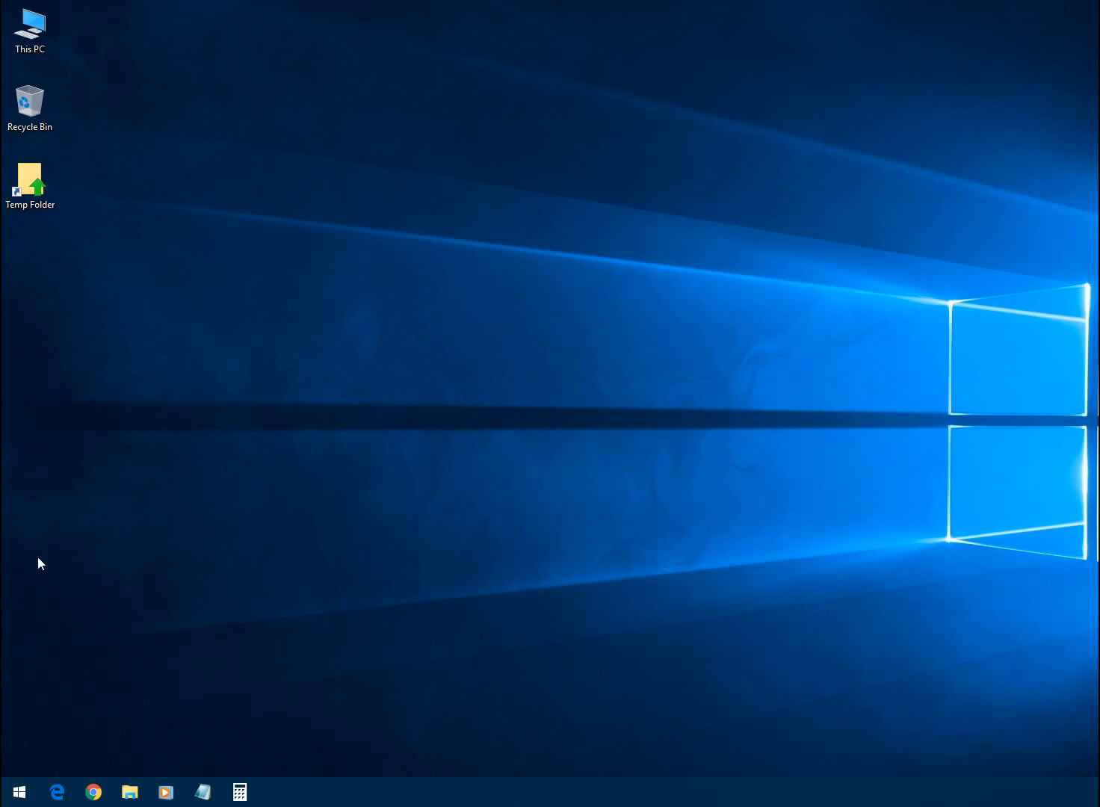
{"action": "mouse_move", "coordinate": [670, 407]}
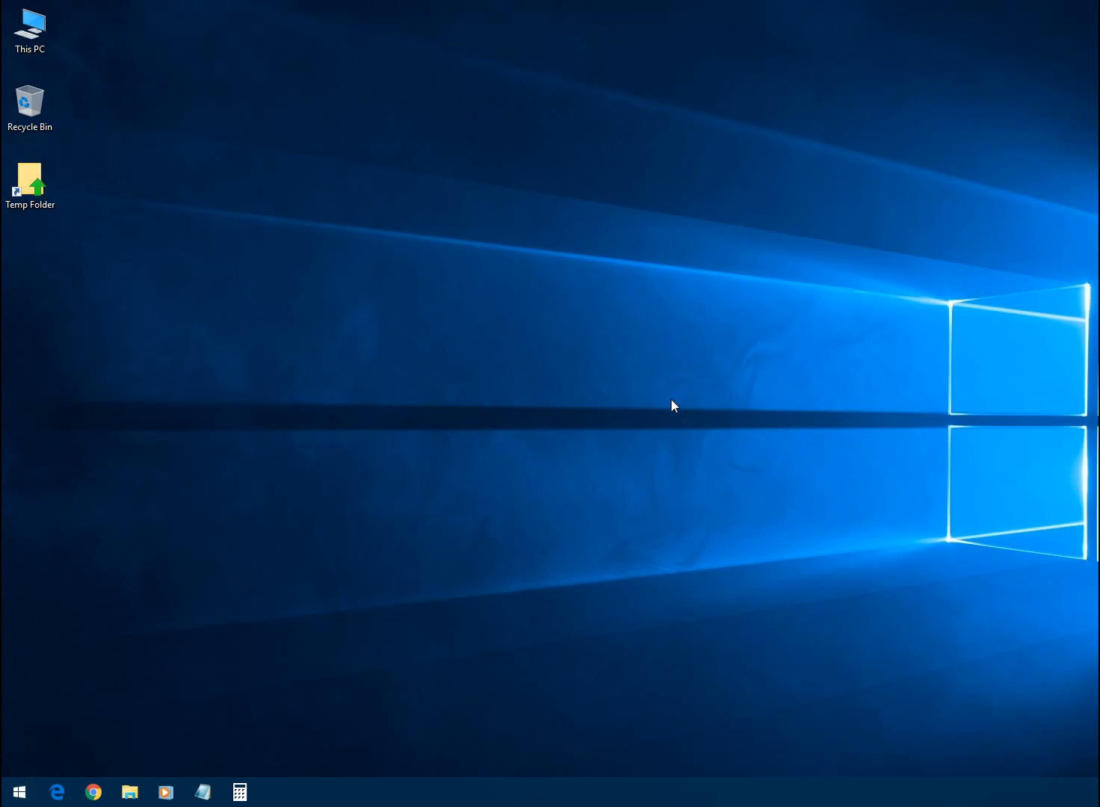
{"action": "left_click", "coordinate": [18, 792]}
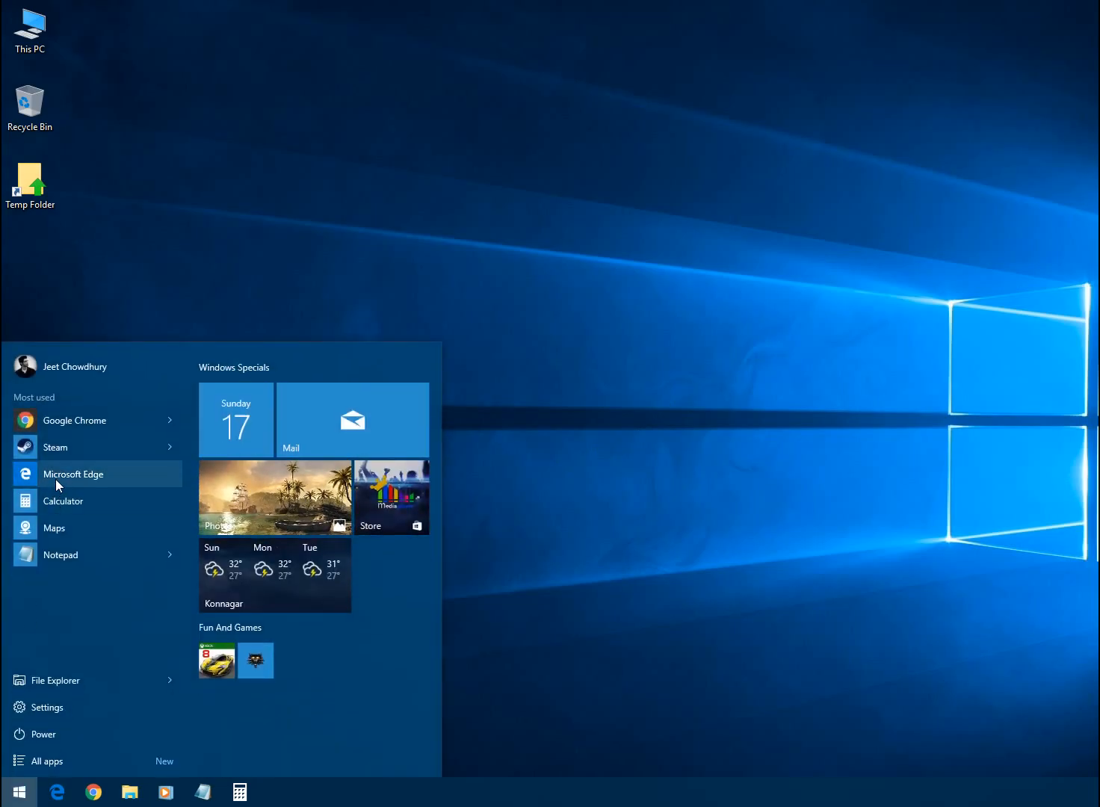
{"action": "mouse_move", "coordinate": [64, 458]}
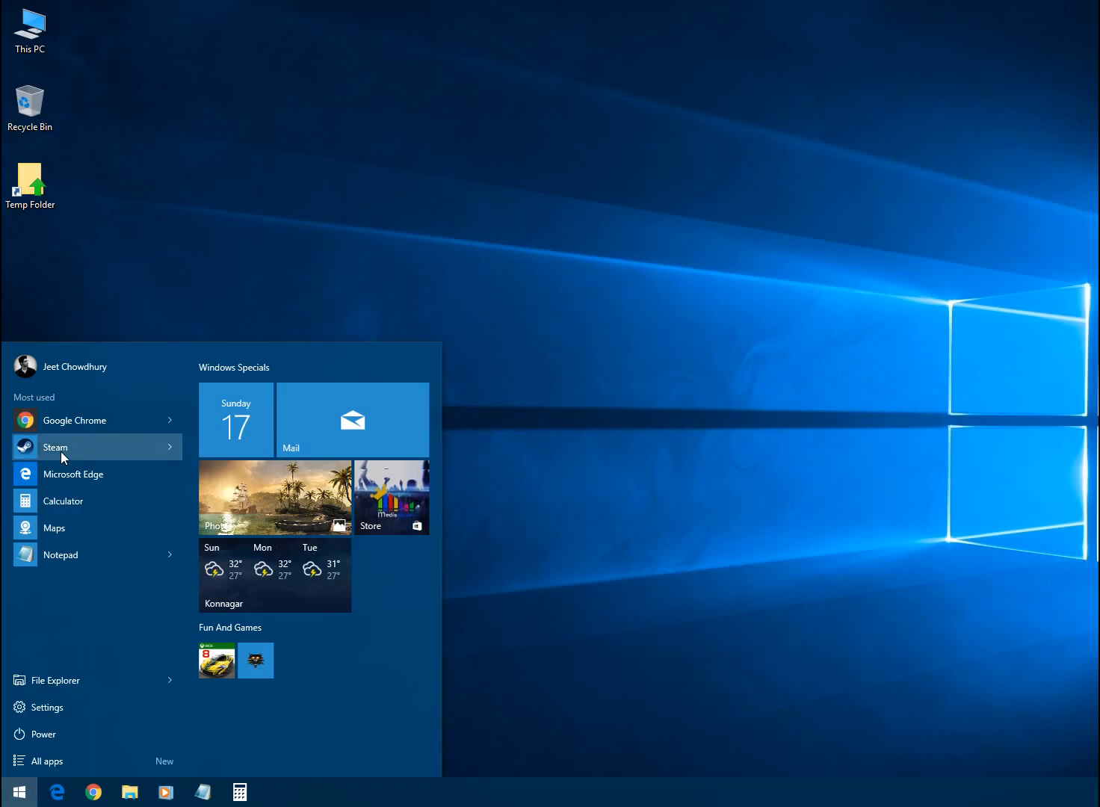
Launch Steam and view Age of Empires III and Rise of Nations, ending on Age of Empires II: HD Edition.
{"action": "left_click", "coordinate": [55, 446]}
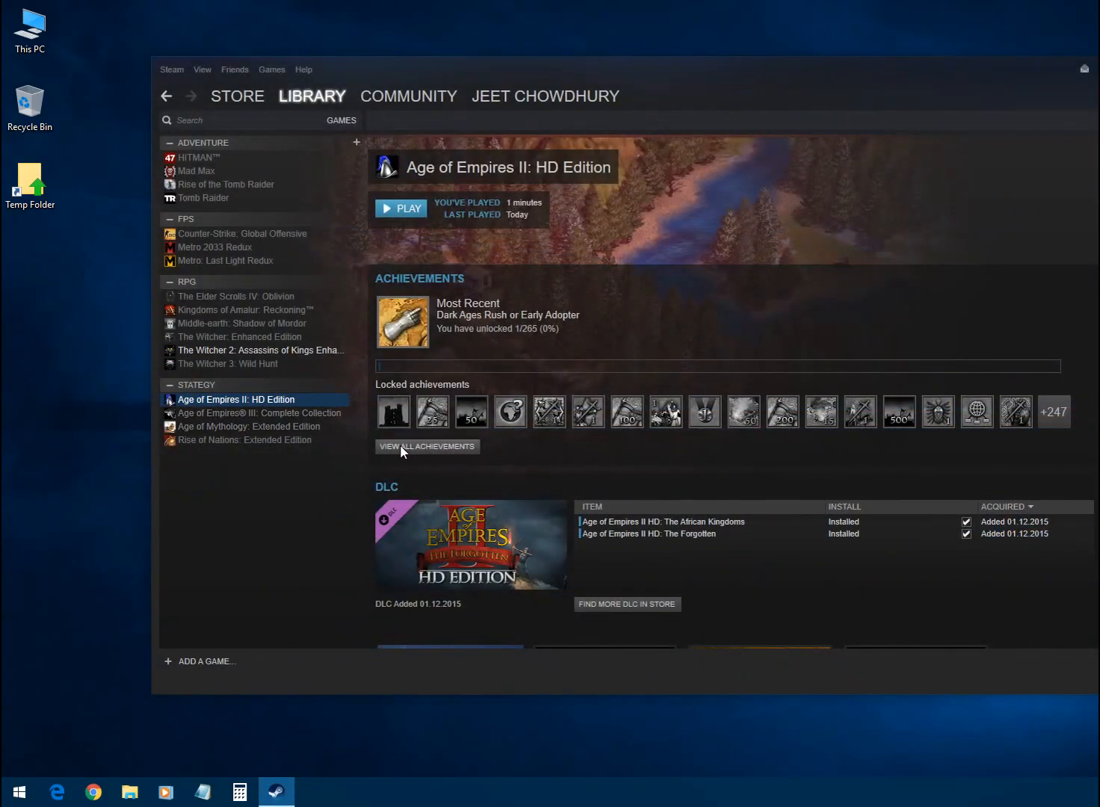
{"action": "mouse_move", "coordinate": [275, 546]}
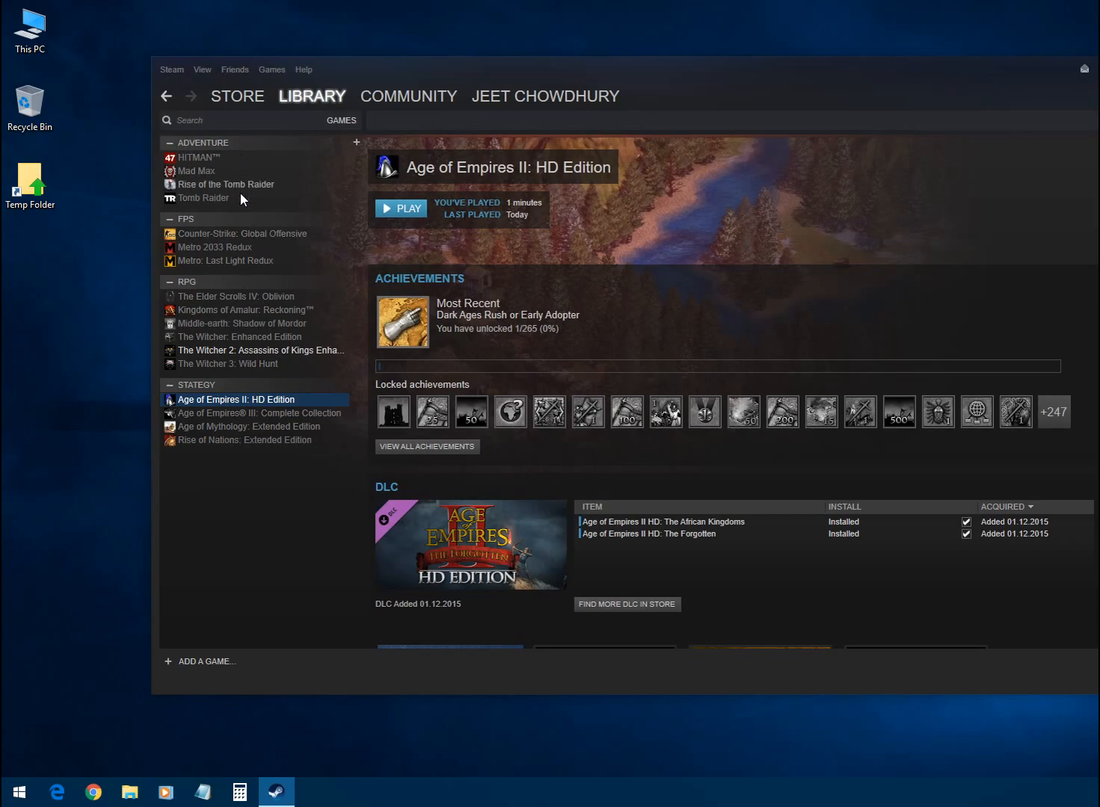
{"action": "mouse_move", "coordinate": [215, 482]}
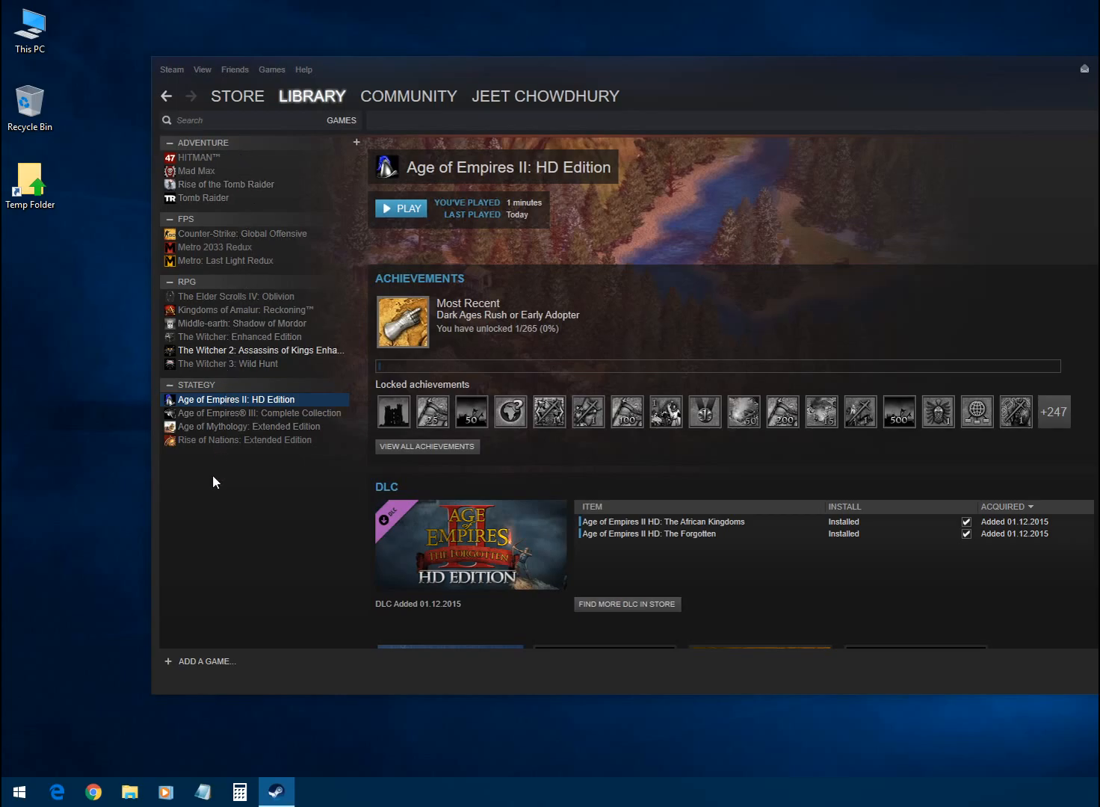
{"action": "mouse_move", "coordinate": [210, 487]}
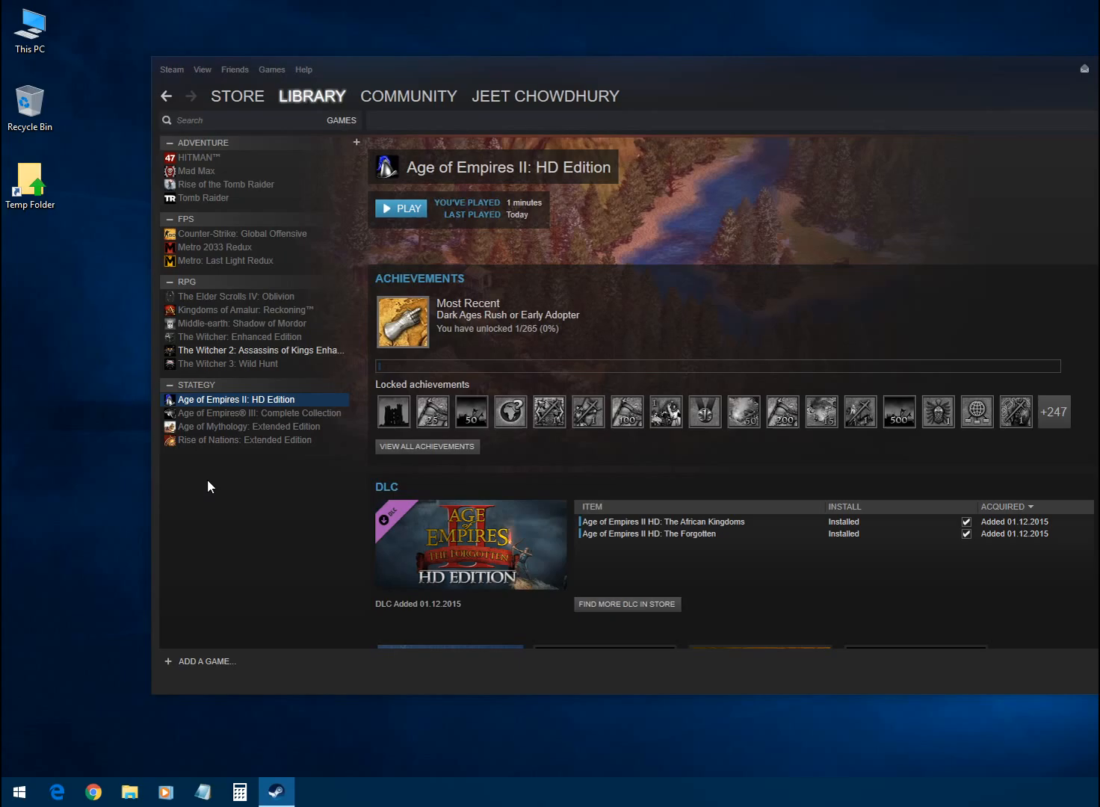
{"action": "mouse_move", "coordinate": [211, 500]}
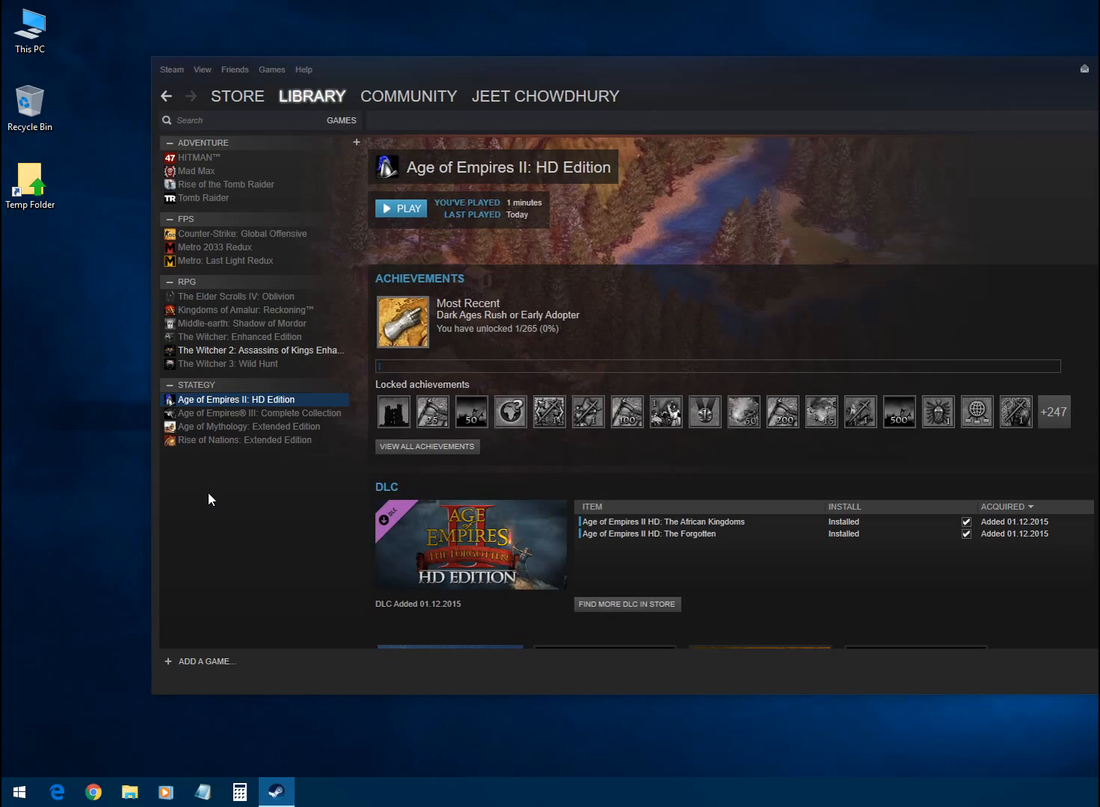
{"action": "mouse_move", "coordinate": [199, 525]}
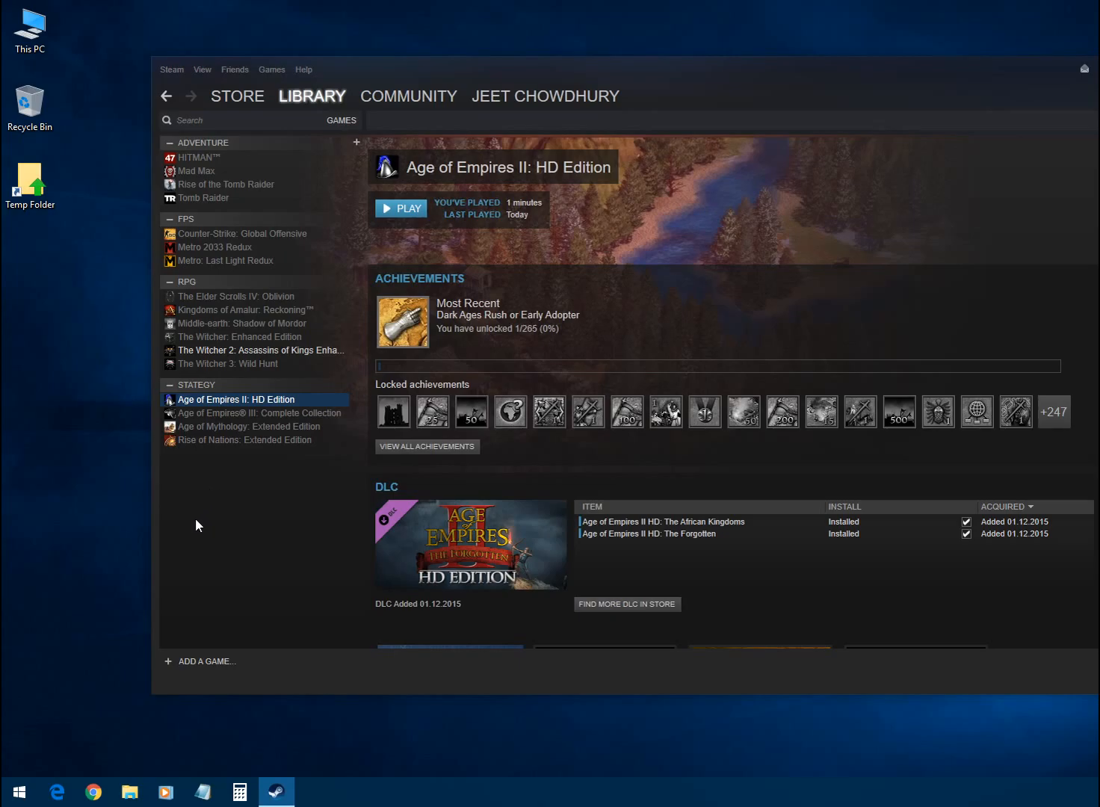
{"action": "mouse_move", "coordinate": [195, 536]}
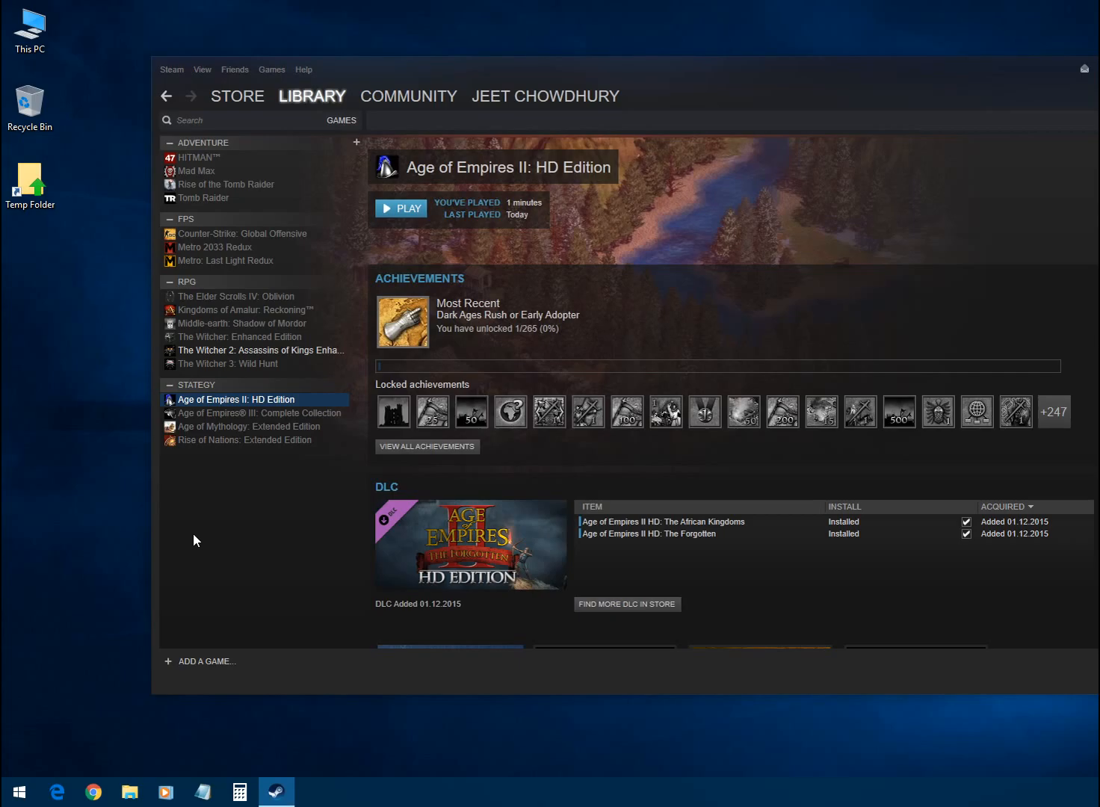
{"action": "mouse_move", "coordinate": [195, 546]}
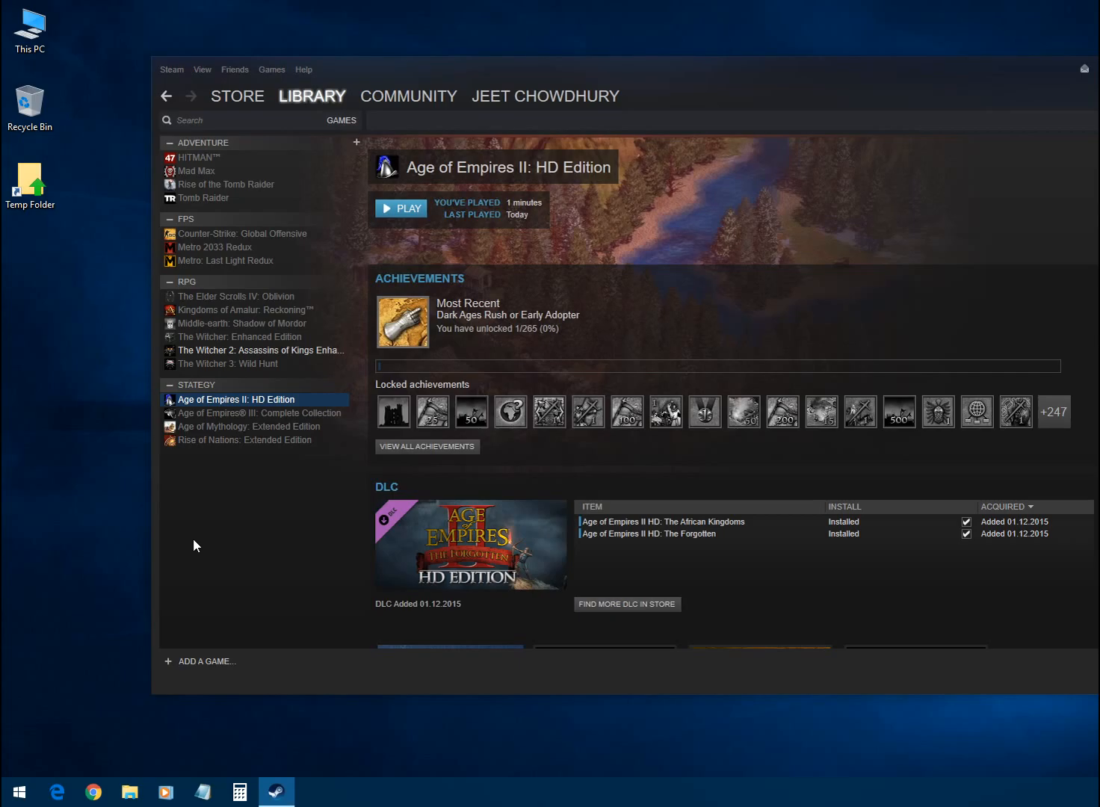
{"action": "left_click", "coordinate": [260, 412]}
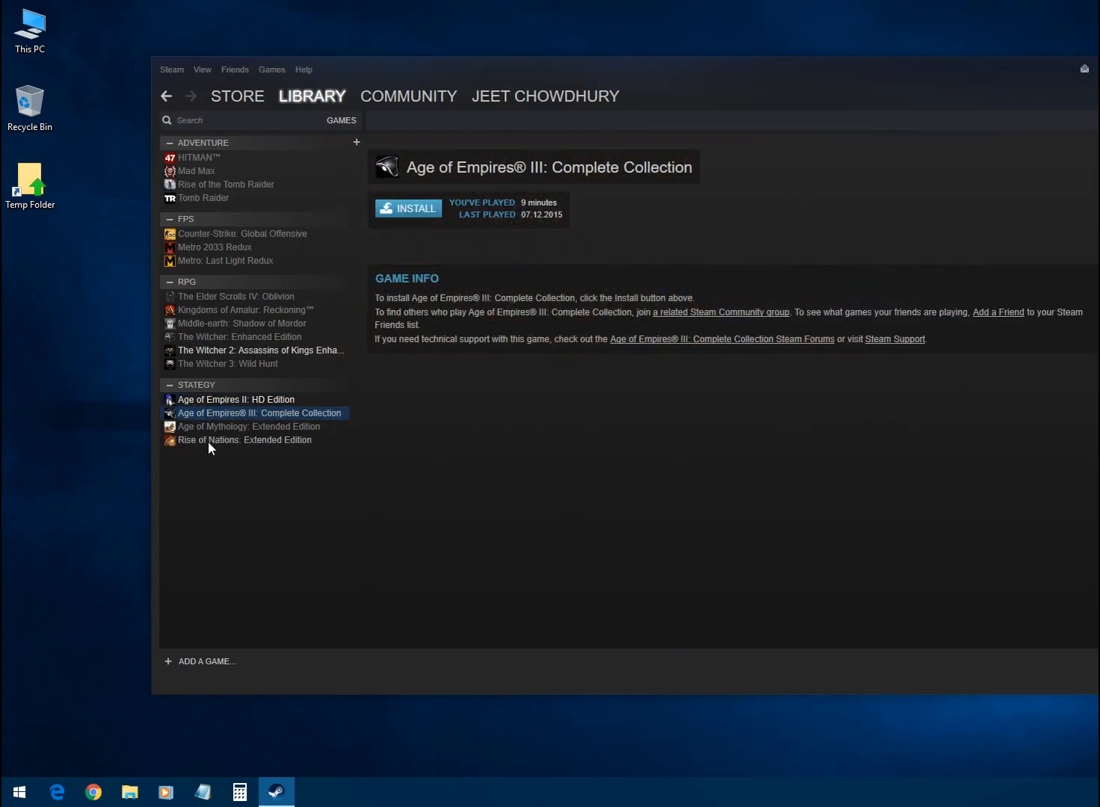
{"action": "left_click", "coordinate": [245, 439]}
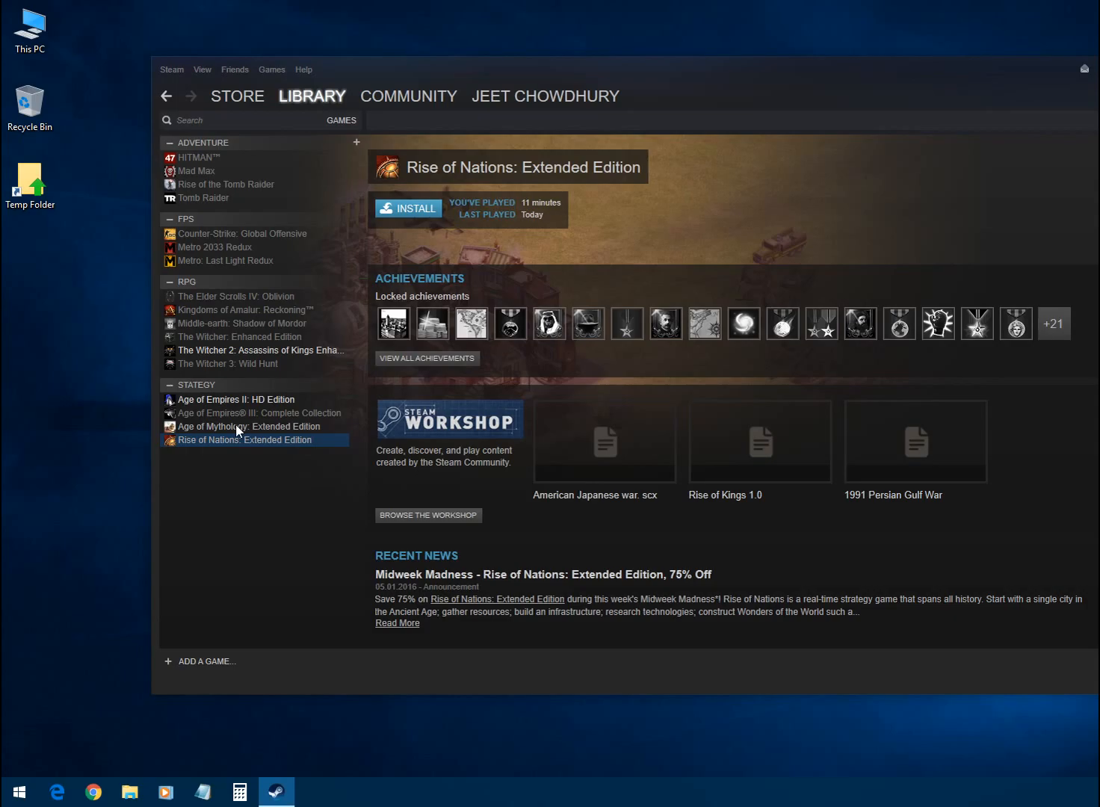
{"action": "mouse_move", "coordinate": [238, 439]}
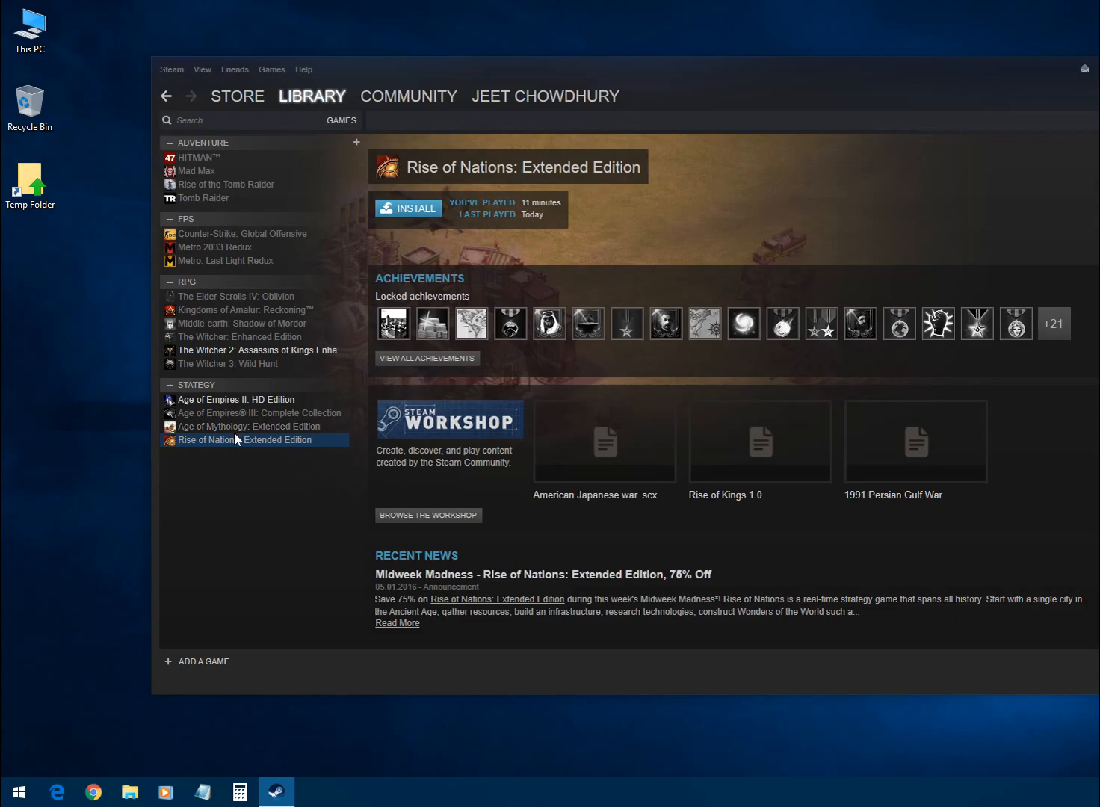
{"action": "left_click", "coordinate": [235, 399]}
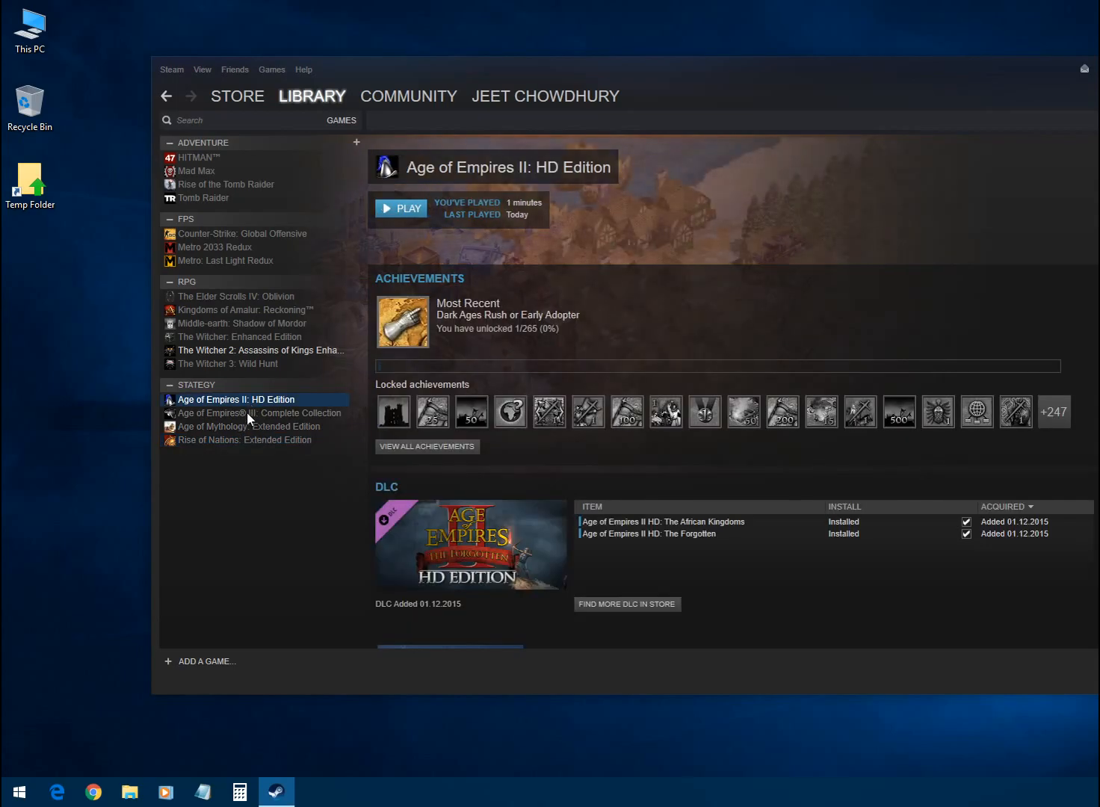
Start Backup Game Files for Age of Empires II: HD Edition and continue past game selection.
{"action": "right_click", "coordinate": [236, 399]}
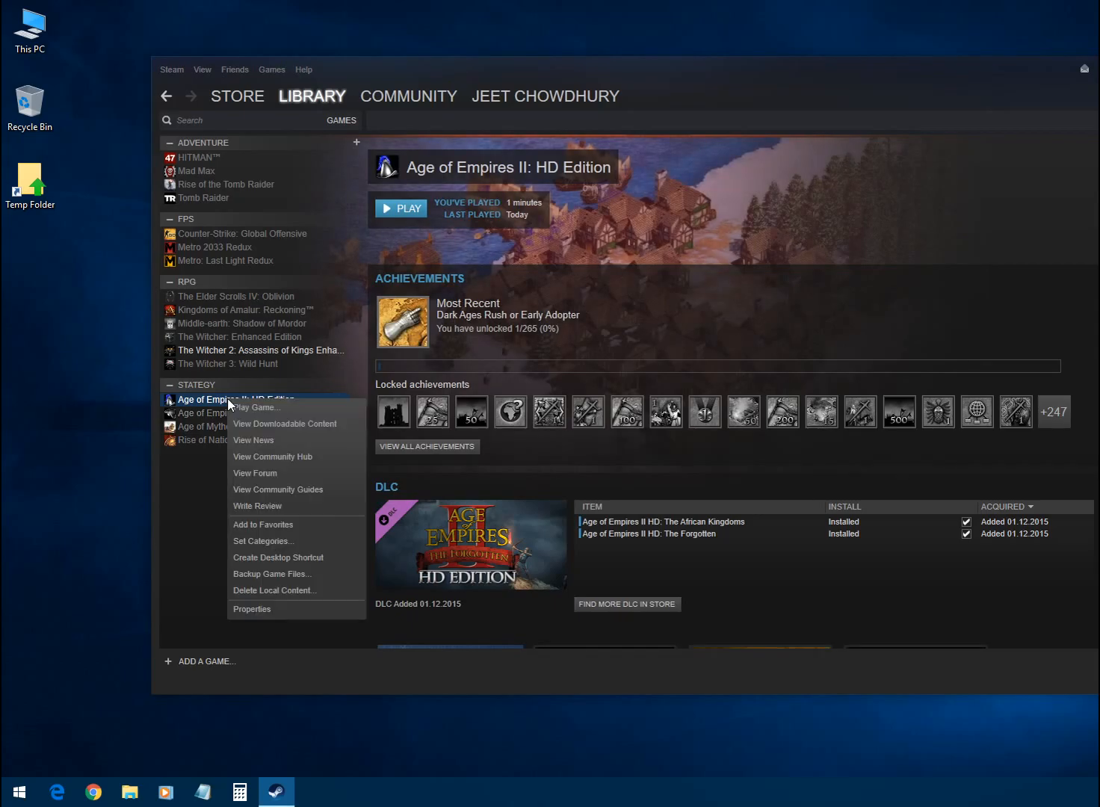
{"action": "mouse_move", "coordinate": [260, 583]}
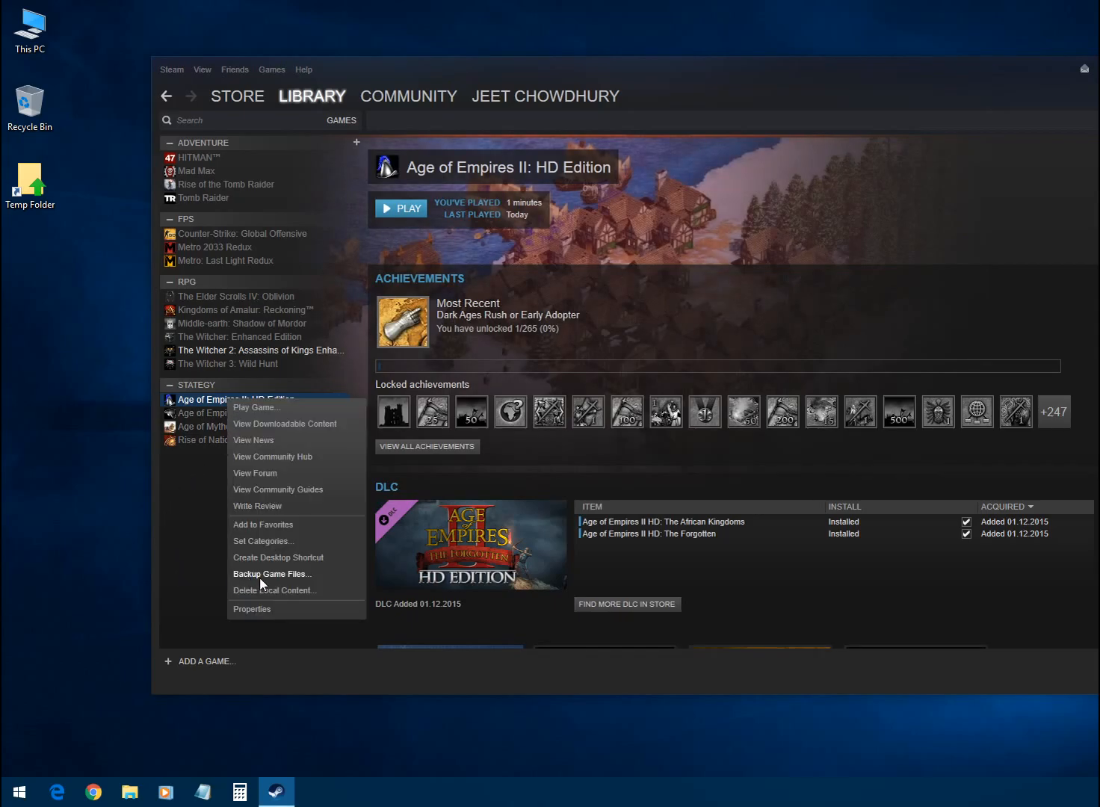
{"action": "left_click", "coordinate": [272, 573]}
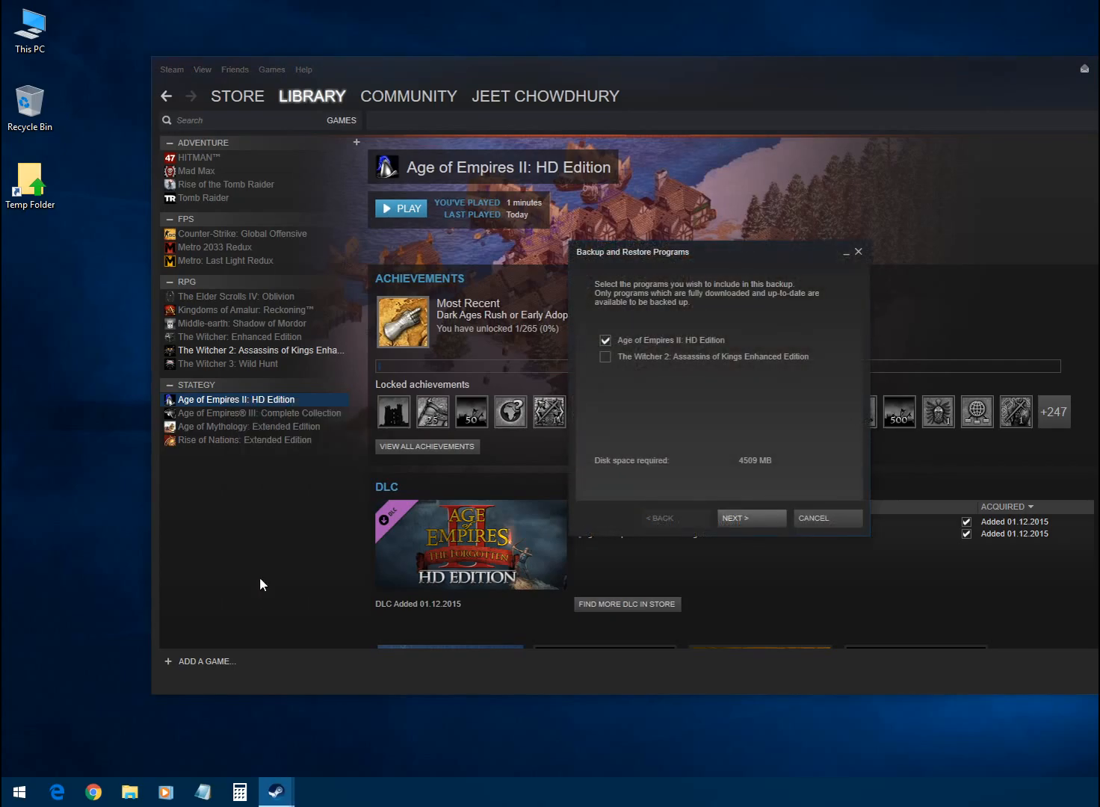
{"action": "mouse_move", "coordinate": [751, 529]}
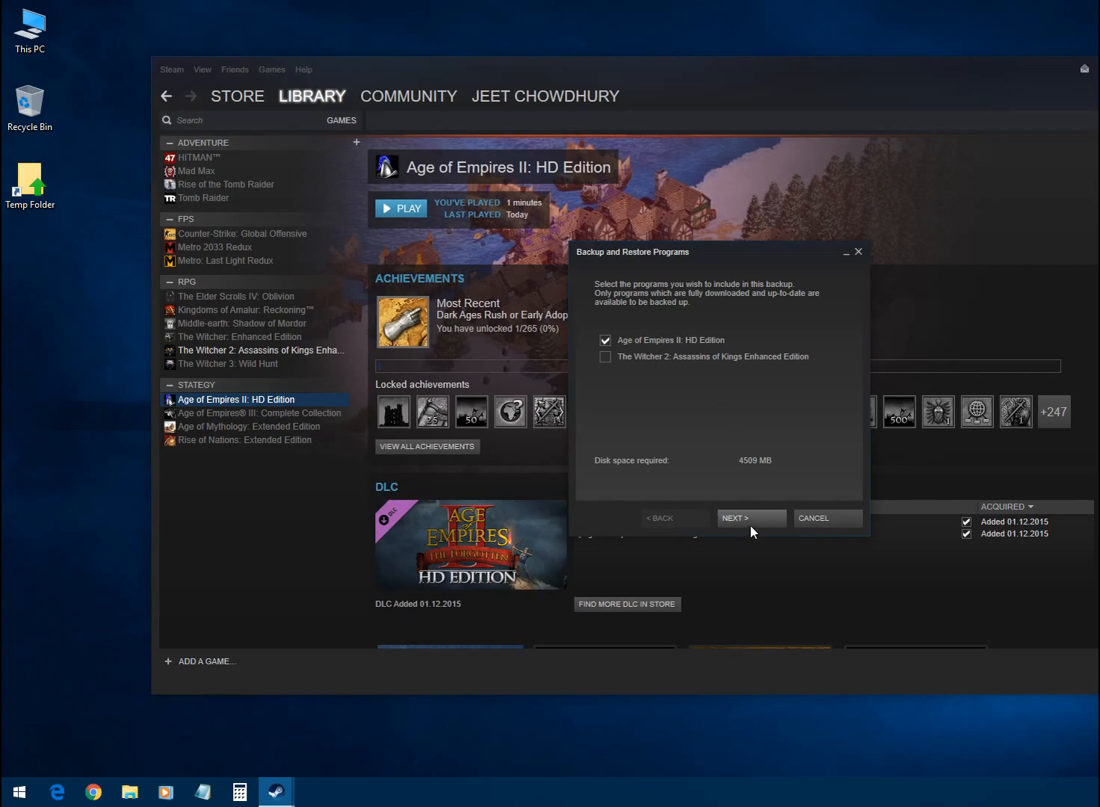
{"action": "left_click", "coordinate": [751, 518]}
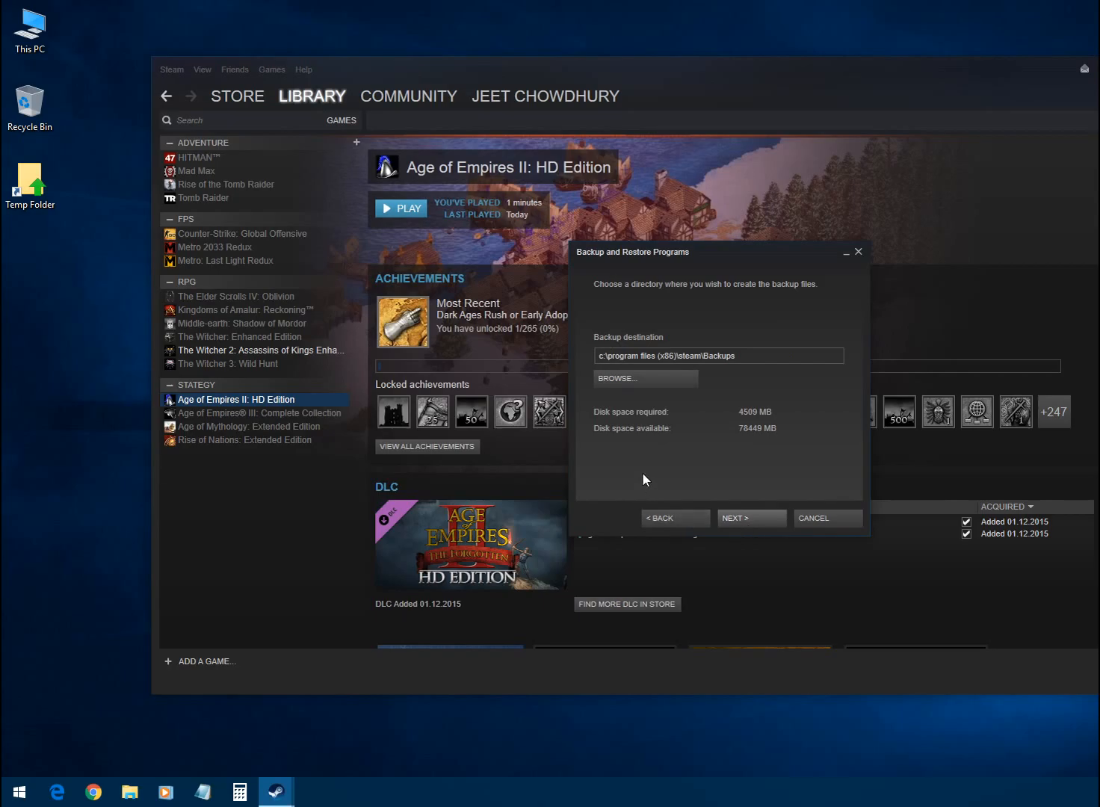
Open the Browse folder picker for the backup destination and show This PC's drives.
{"action": "left_click", "coordinate": [617, 378]}
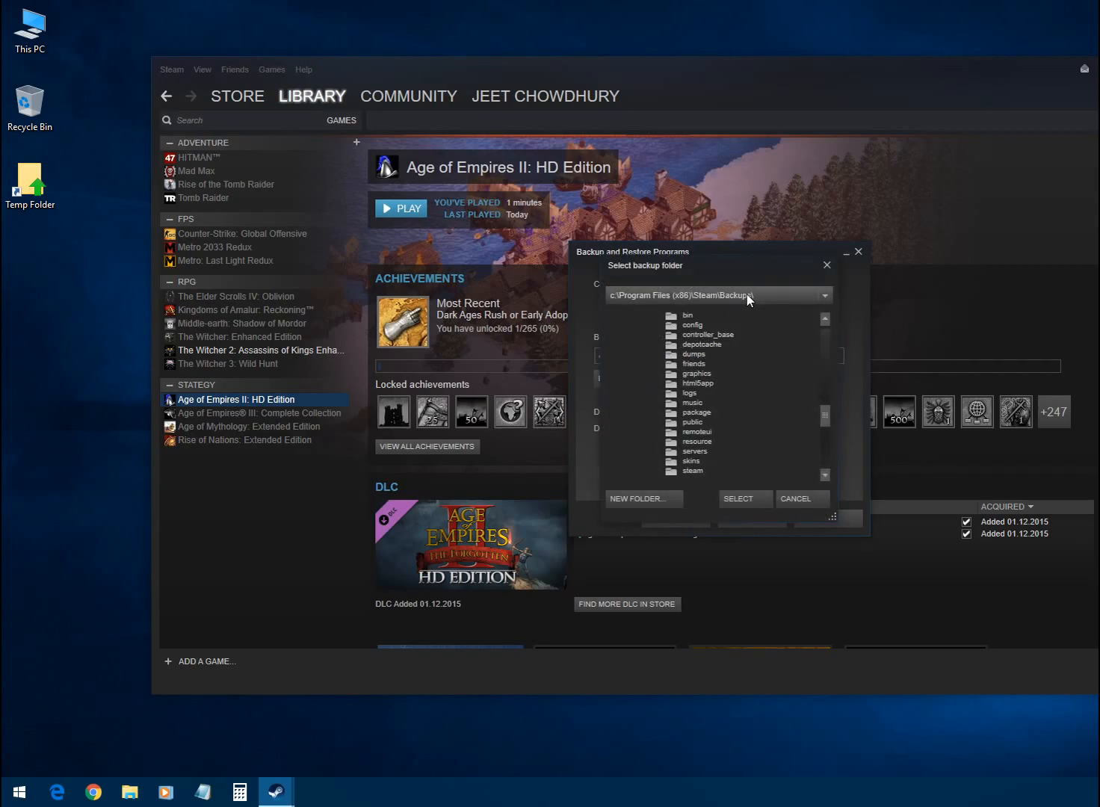
{"action": "left_click", "coordinate": [129, 791]}
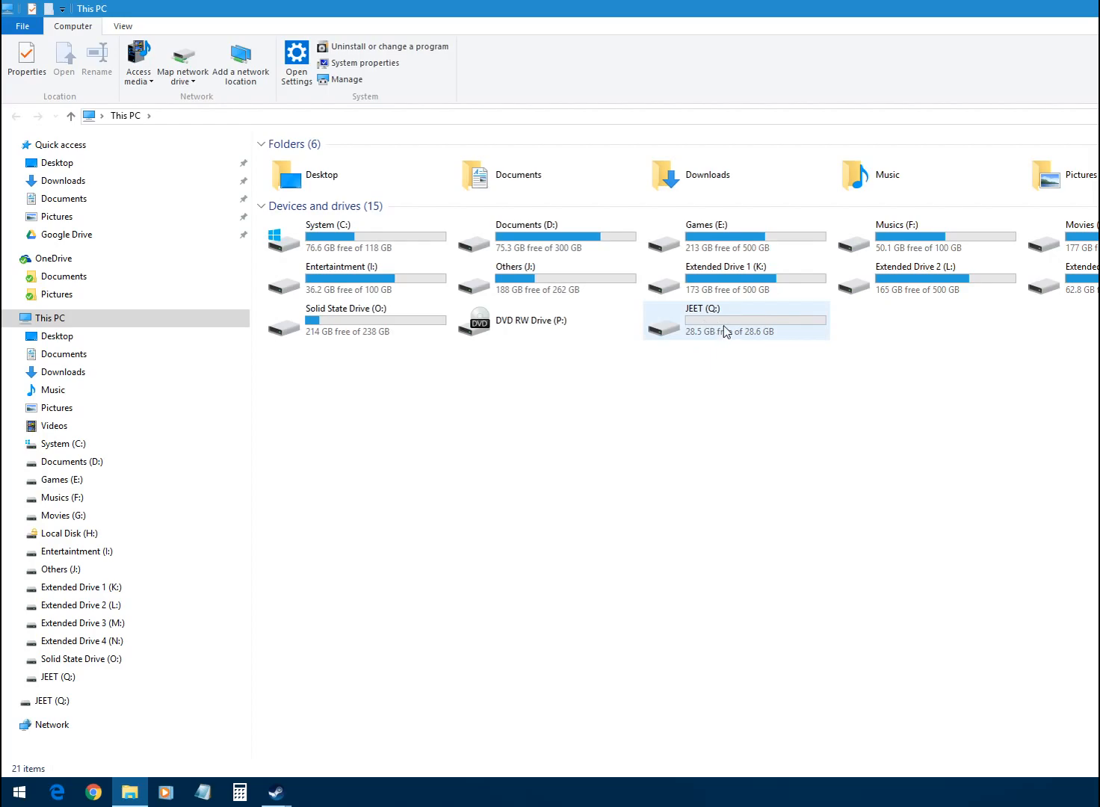
Open the empty JEET (Q:) drive in File Explorer.
{"action": "double_click", "coordinate": [726, 320]}
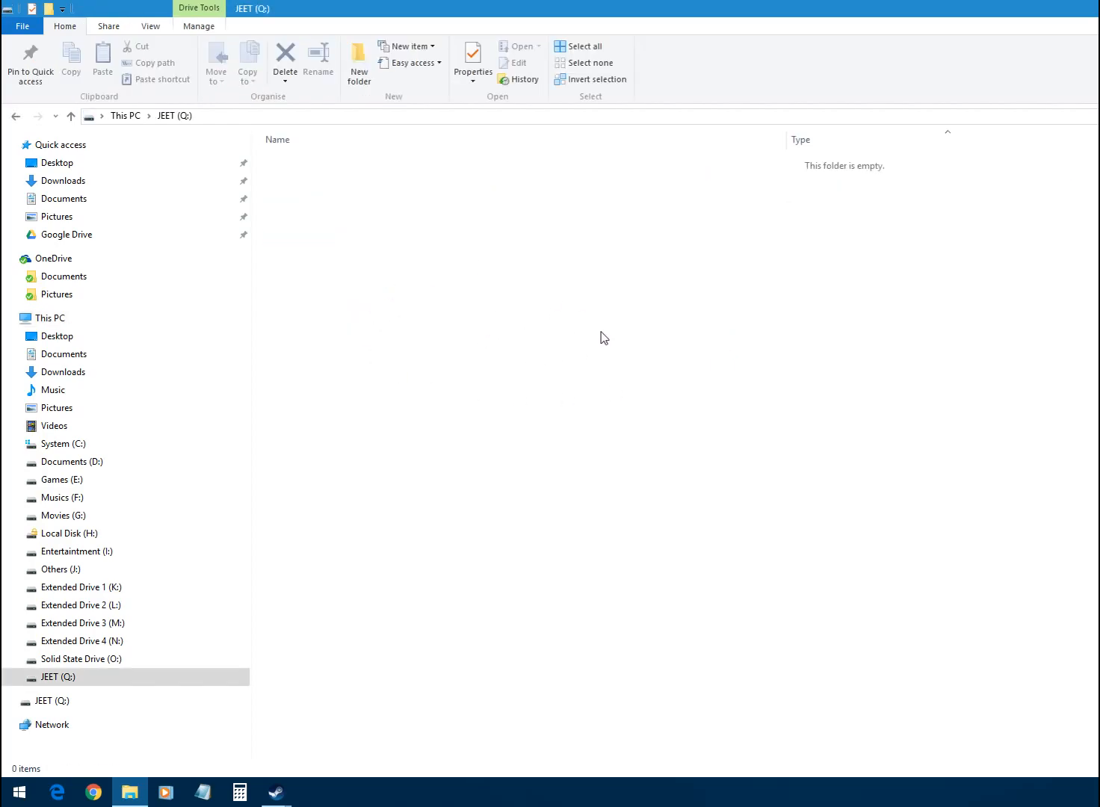
{"action": "mouse_move", "coordinate": [507, 425]}
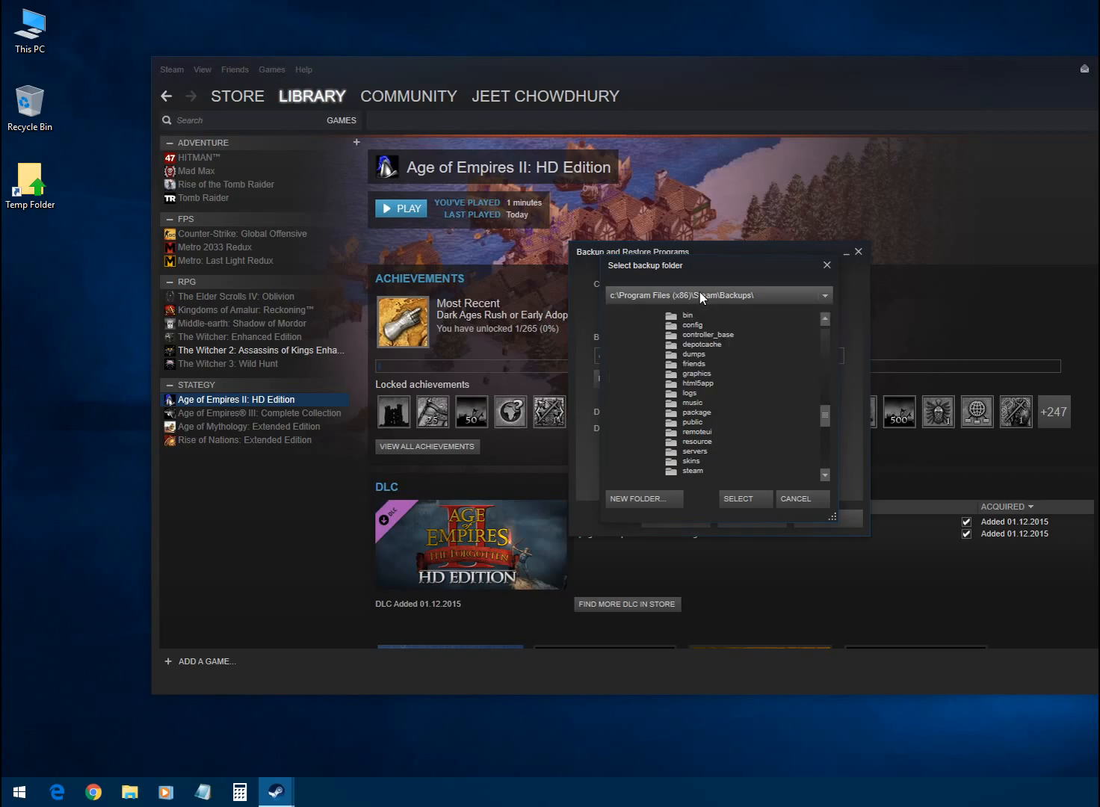
{"action": "mouse_move", "coordinate": [804, 299]}
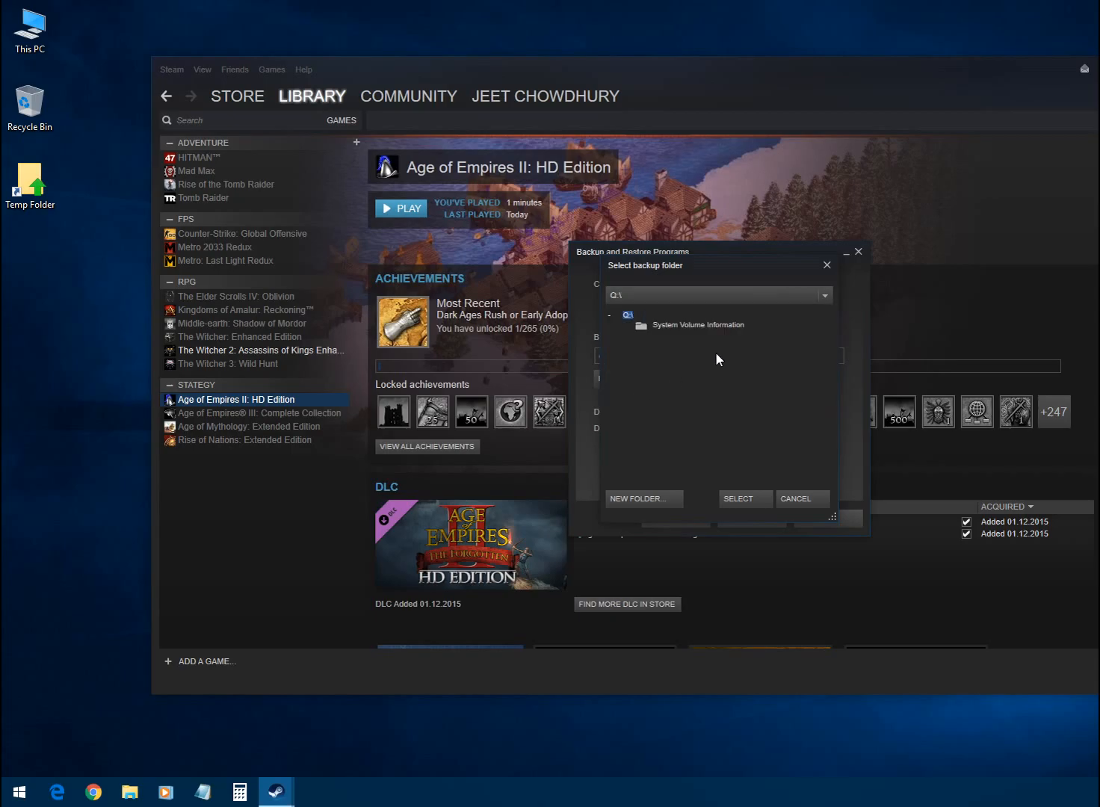
Create a 'Steam Games' folder on Q:\ and select it as the backup folder.
{"action": "left_click", "coordinate": [639, 499]}
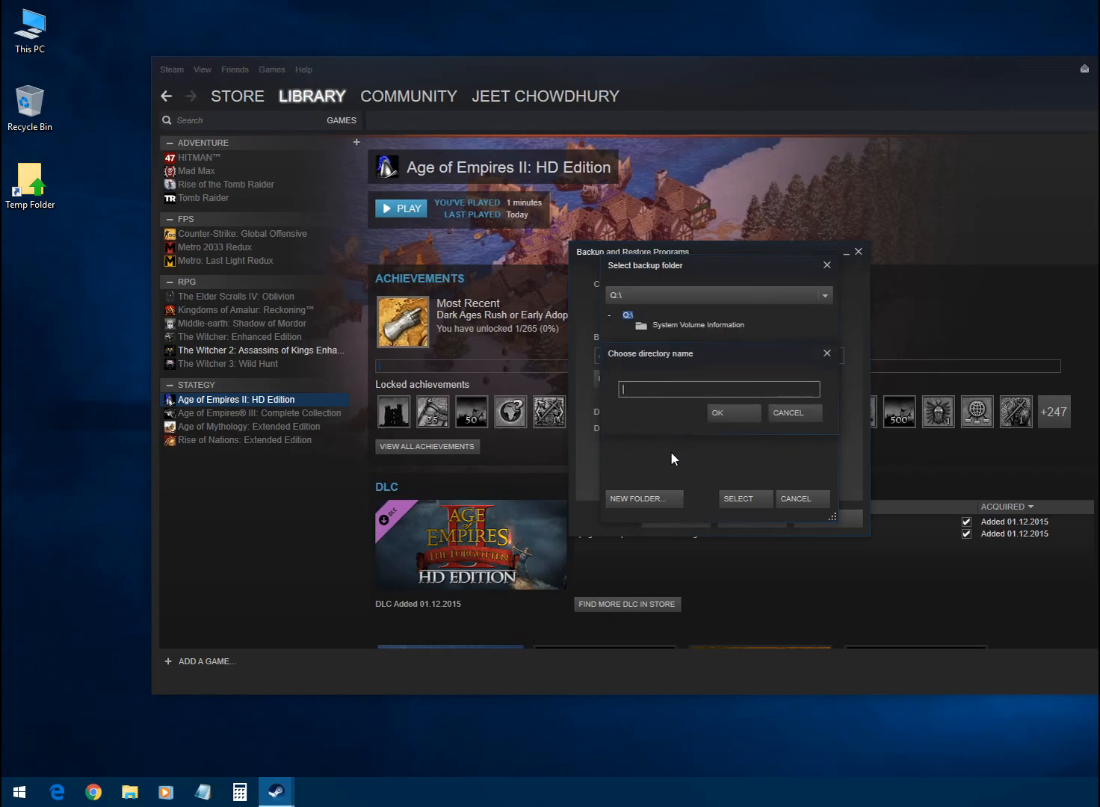
{"action": "type", "text": "Steam"}
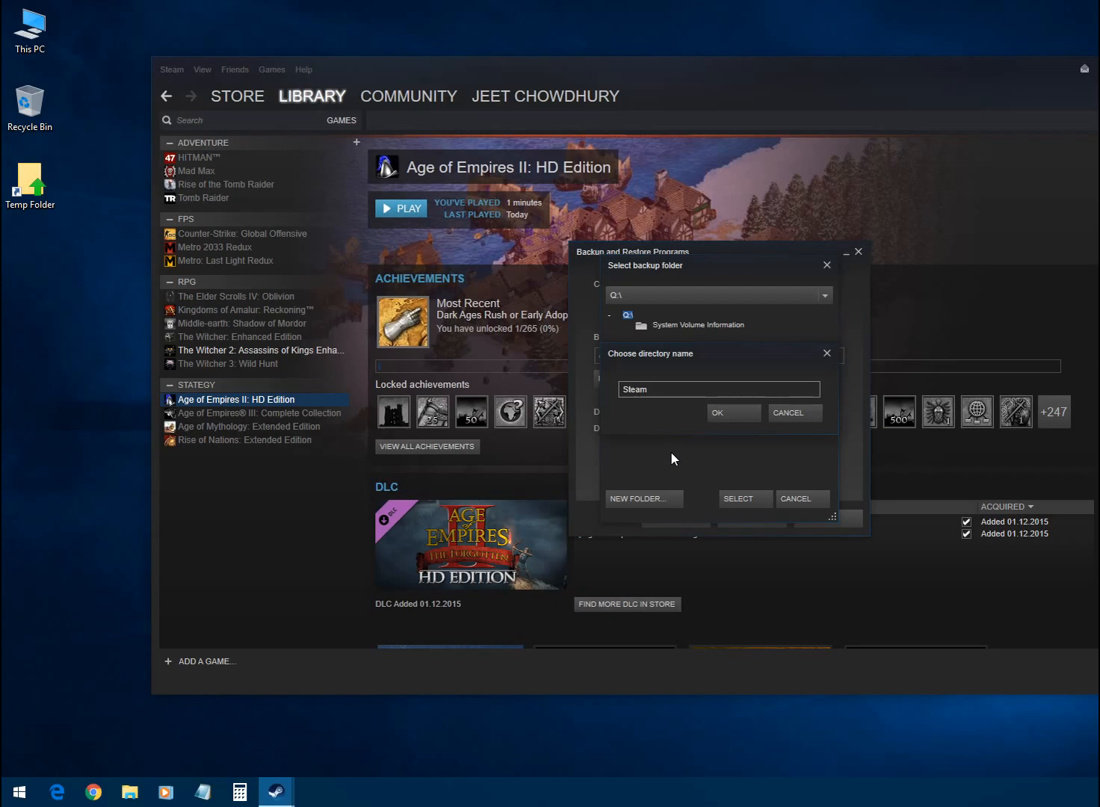
{"action": "type", "text": "Games"}
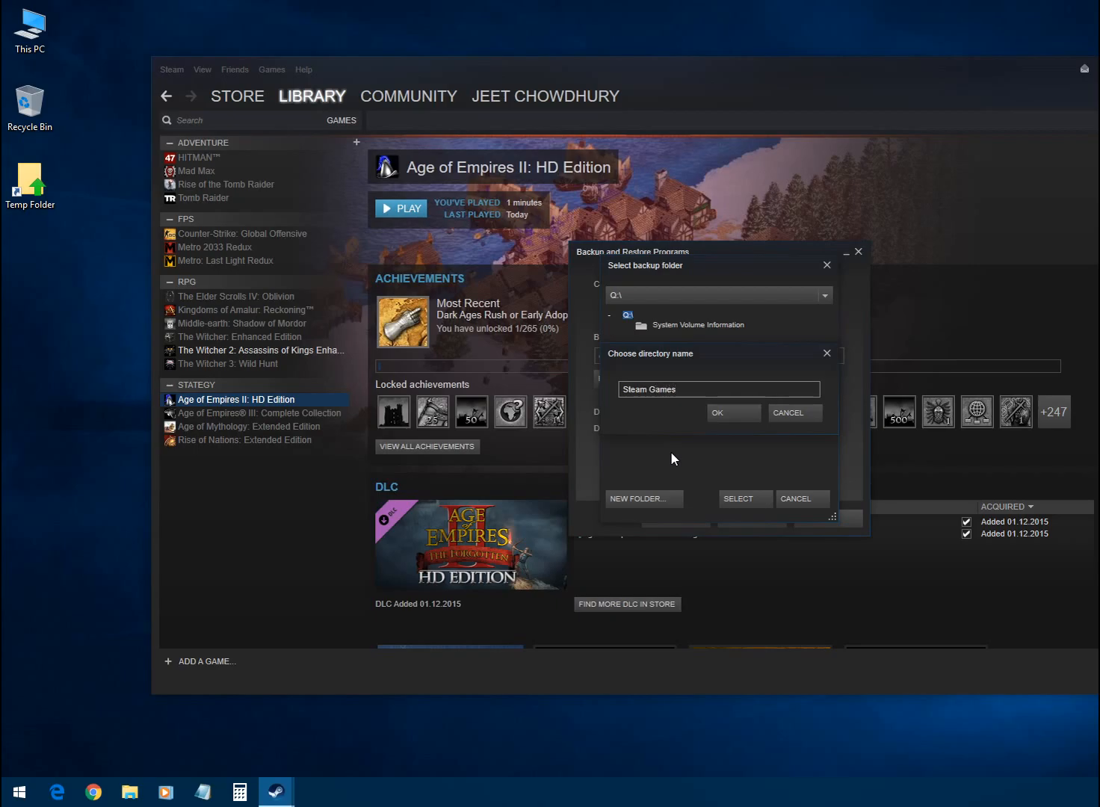
{"action": "mouse_move", "coordinate": [748, 424]}
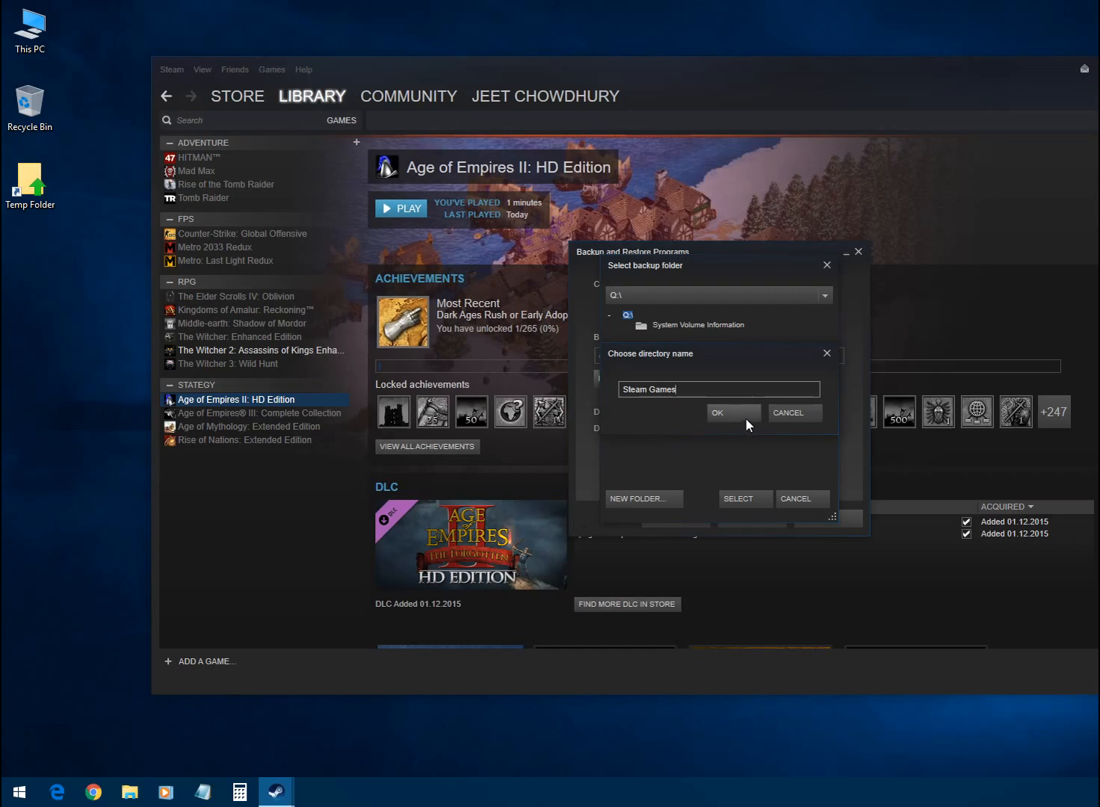
{"action": "left_click", "coordinate": [716, 412]}
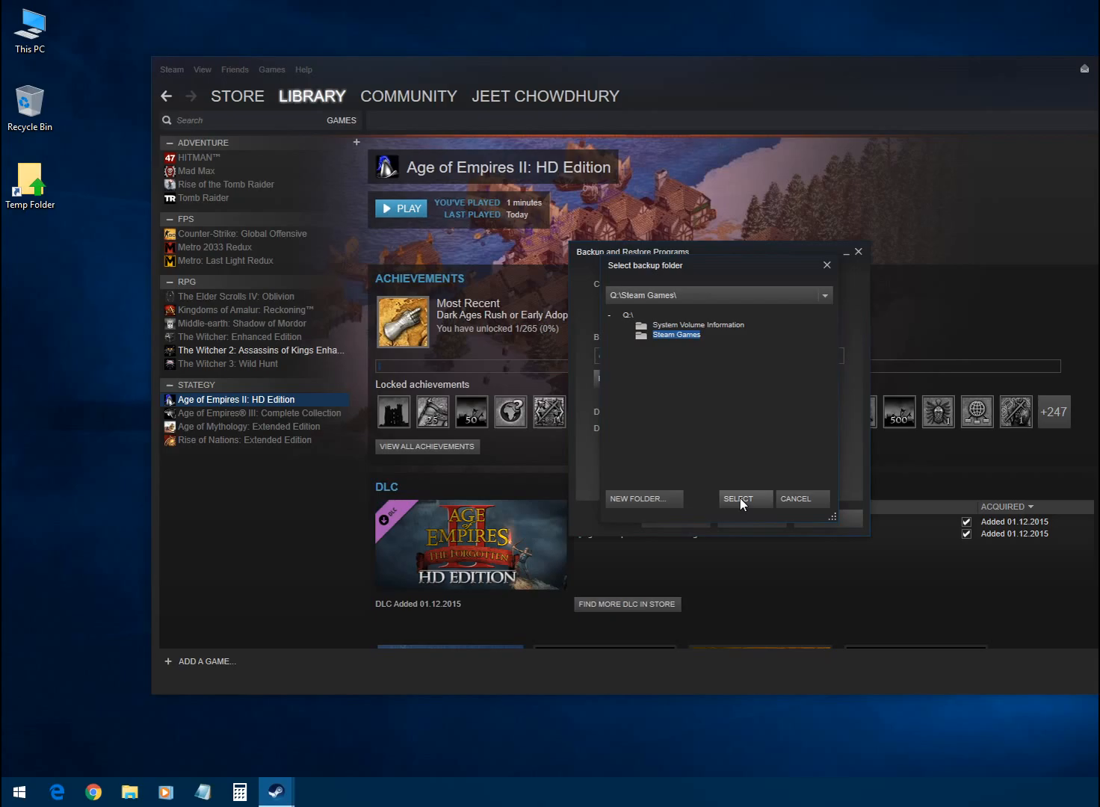
{"action": "left_click", "coordinate": [737, 499]}
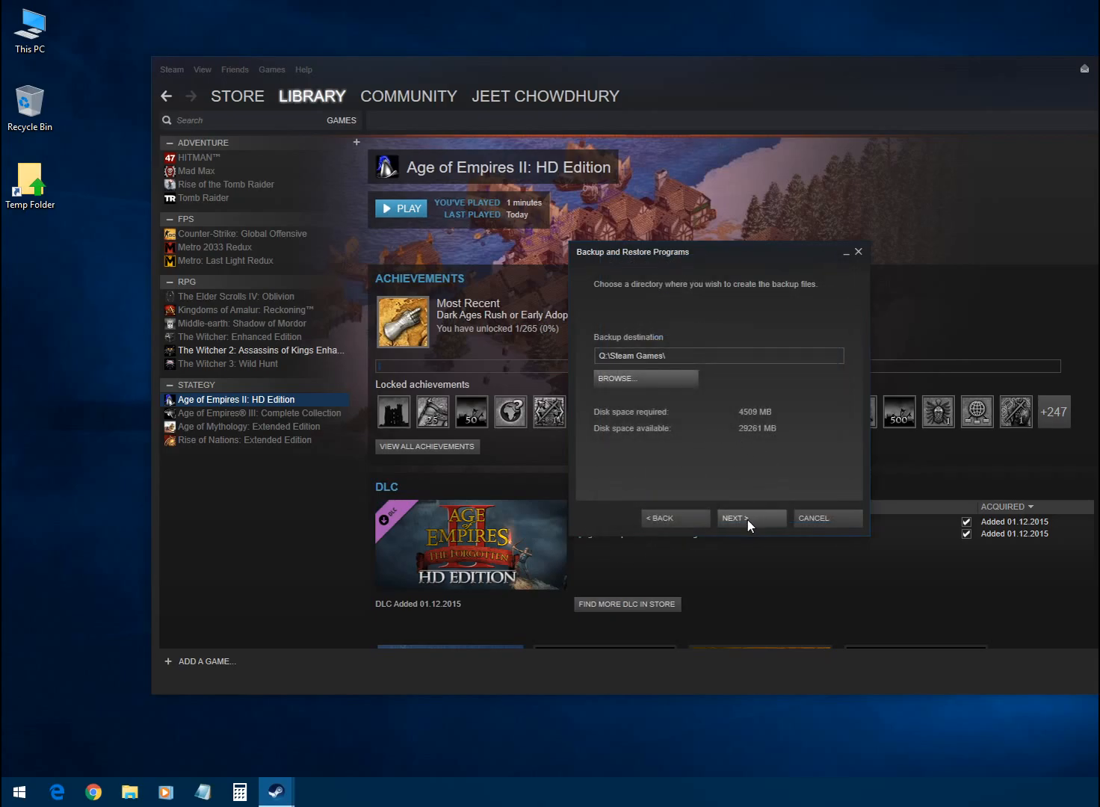
Set the backup file size to DVD (4.7 GB), producing a single file.
{"action": "left_click", "coordinate": [751, 518]}
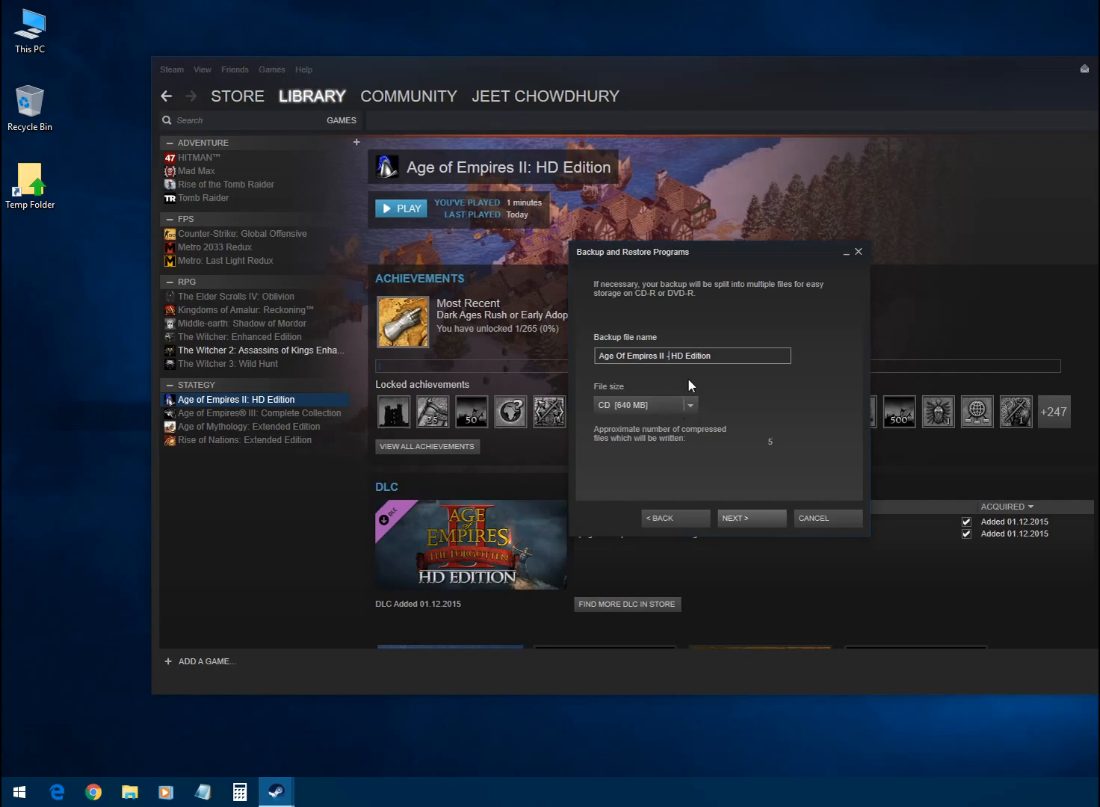
{"action": "mouse_move", "coordinate": [406, 488]}
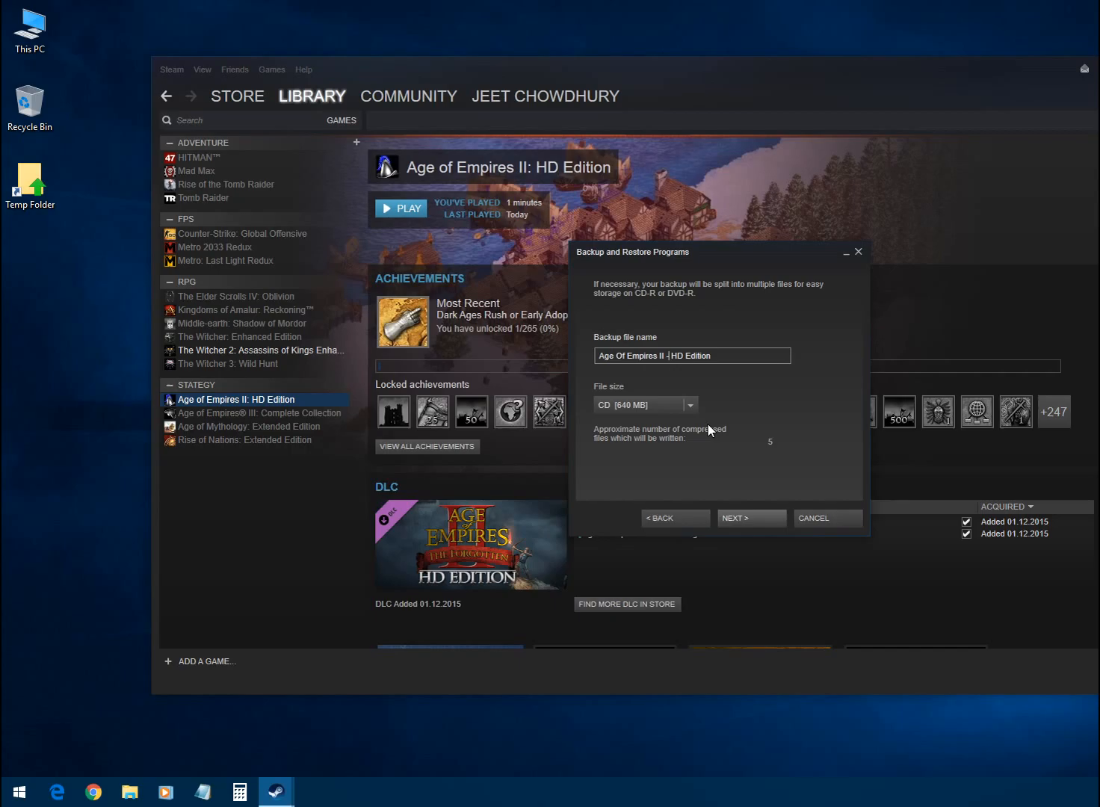
{"action": "mouse_move", "coordinate": [706, 434]}
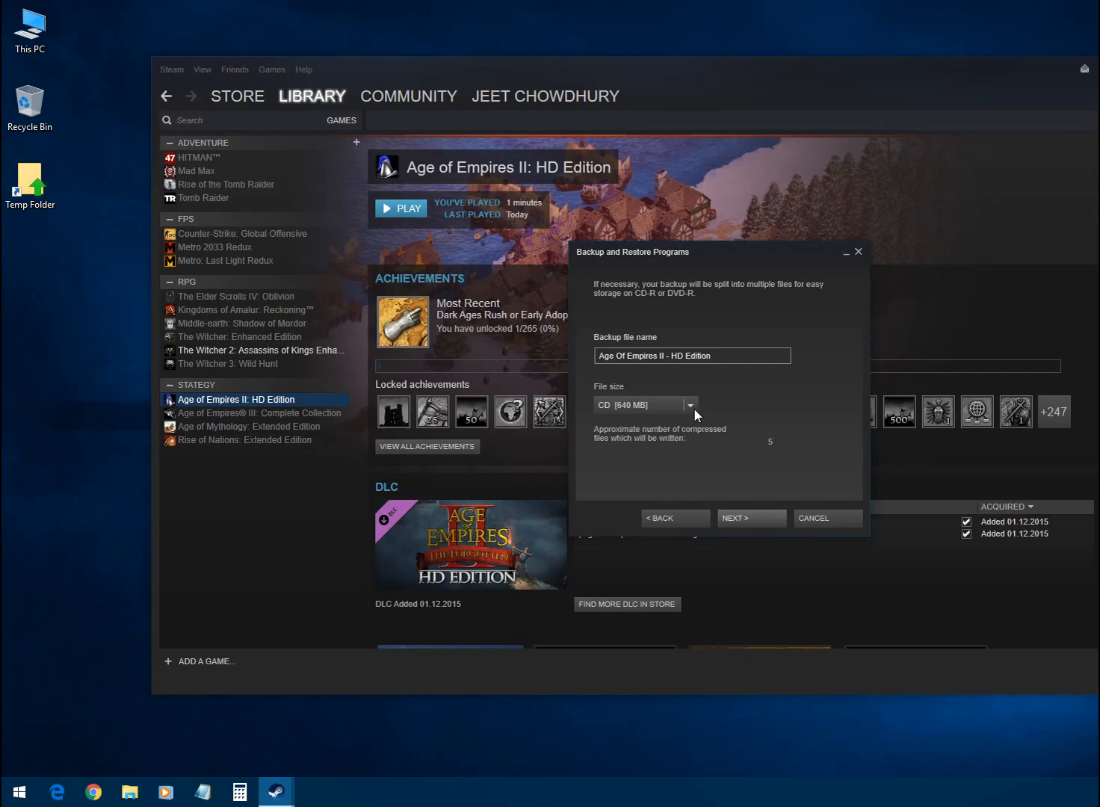
{"action": "left_click", "coordinate": [691, 405]}
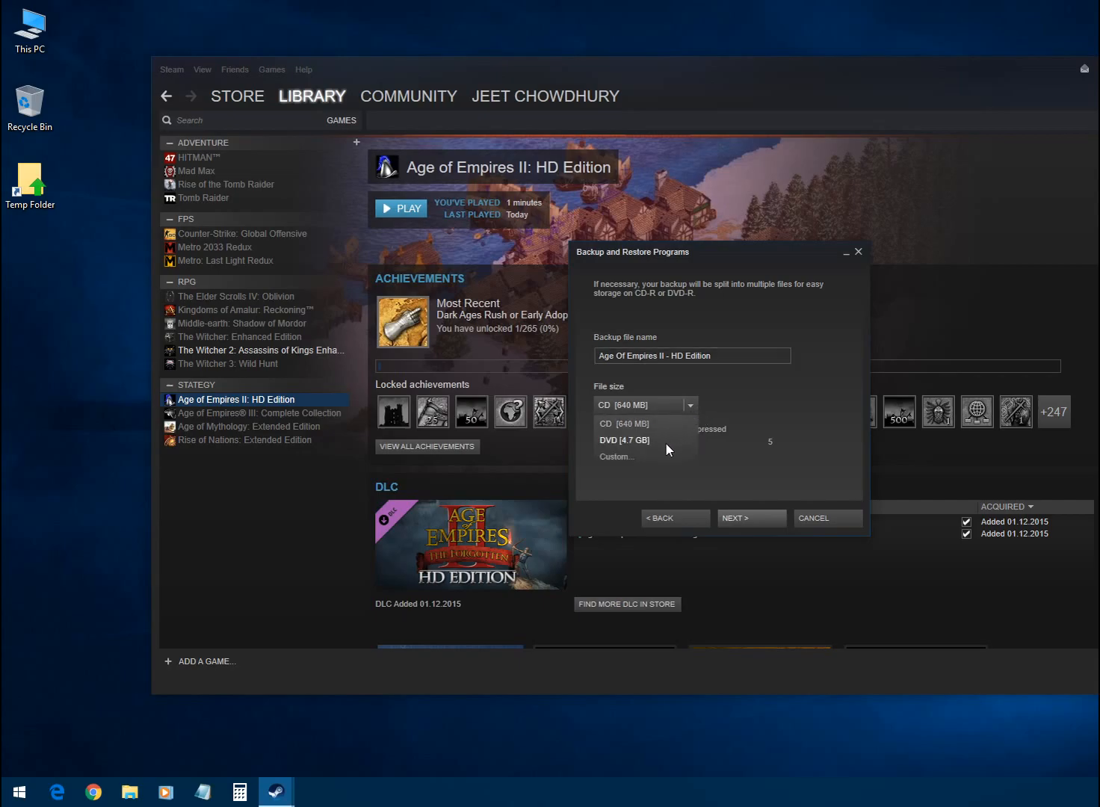
{"action": "left_click", "coordinate": [623, 441]}
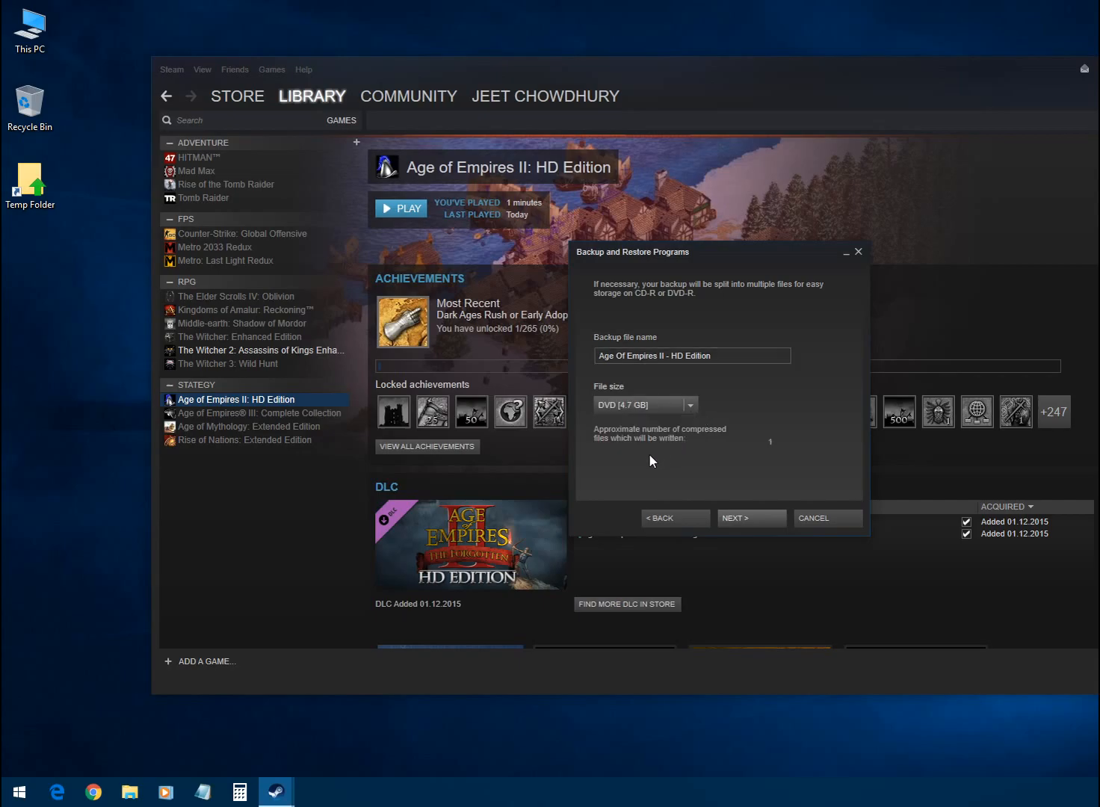
{"action": "mouse_move", "coordinate": [568, 401]}
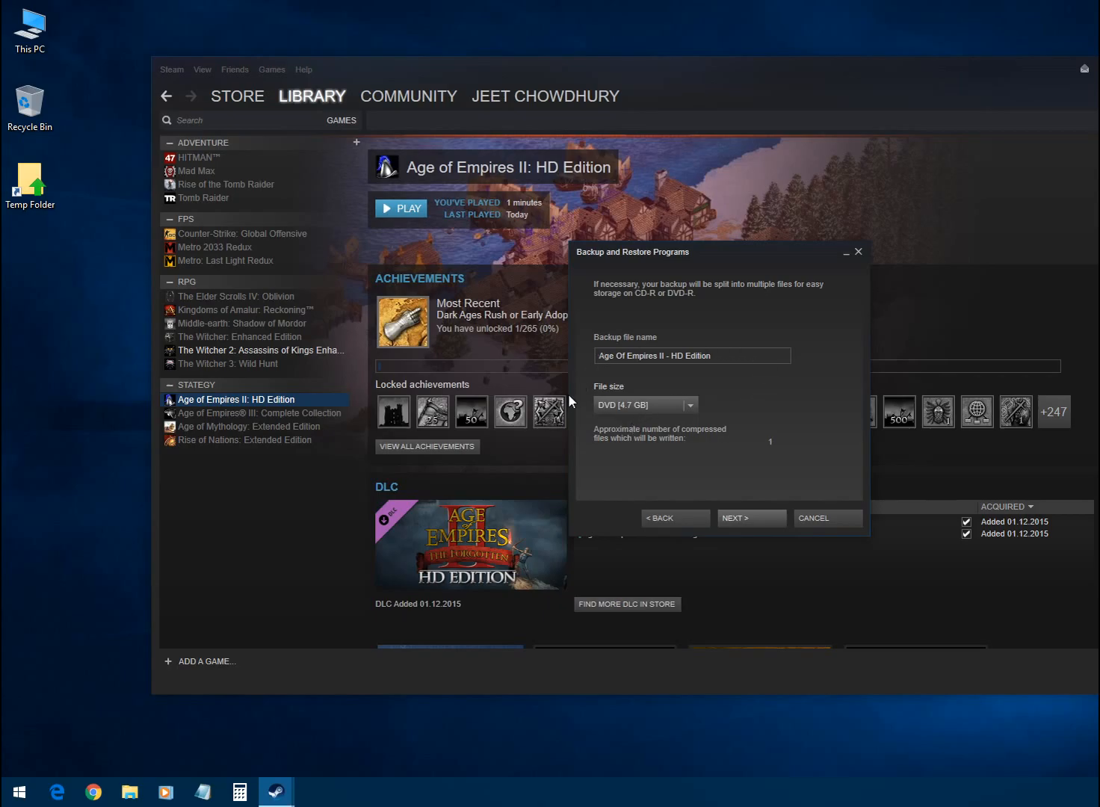
{"action": "mouse_move", "coordinate": [761, 435]}
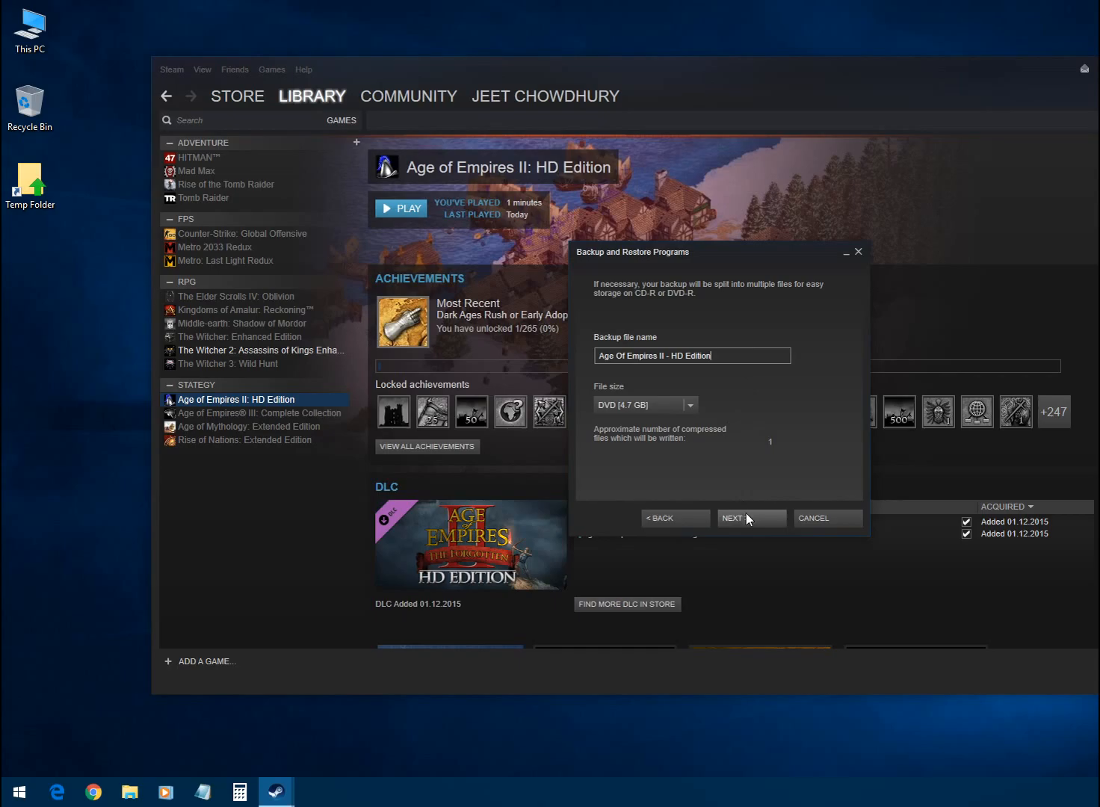
Continue the wizard so the Age of Empires II backup starts compressing.
{"action": "left_click", "coordinate": [751, 517]}
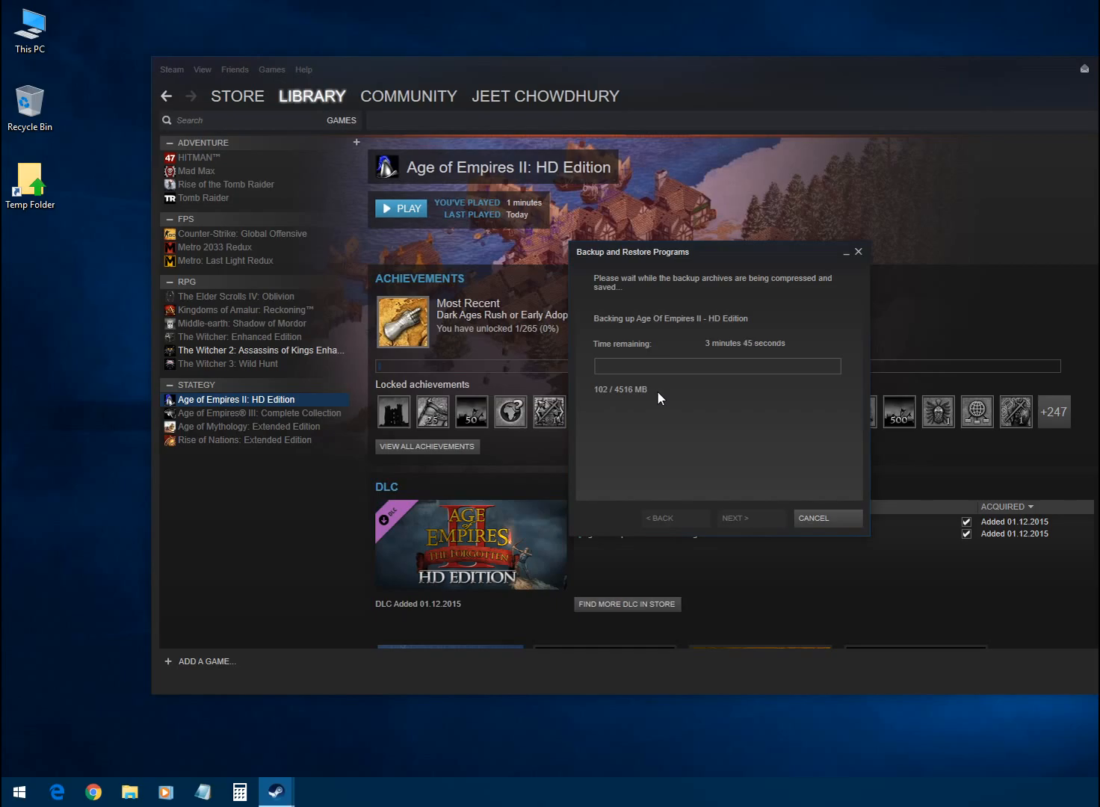
{"action": "mouse_move", "coordinate": [710, 361]}
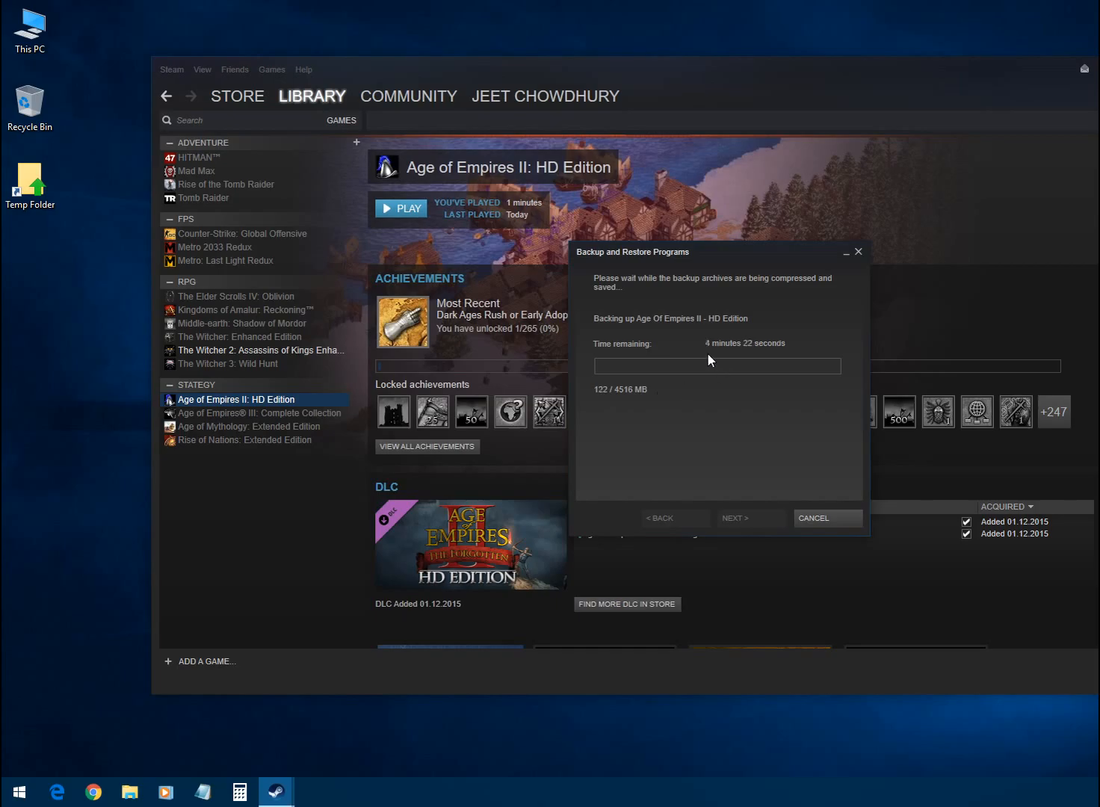
{"action": "mouse_move", "coordinate": [741, 420]}
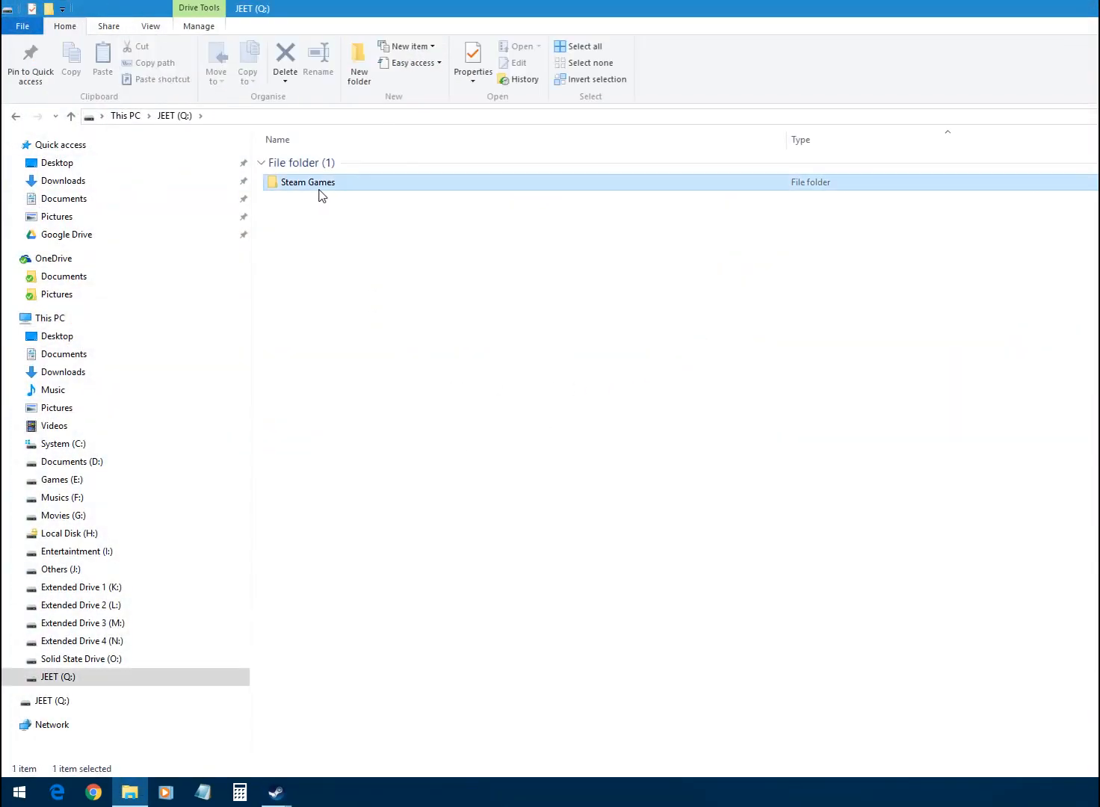
Browse into Q:\Steam Games\Age Of Empires II - HD Edition\Disk_1 to watch the backup being written.
{"action": "double_click", "coordinate": [307, 181]}
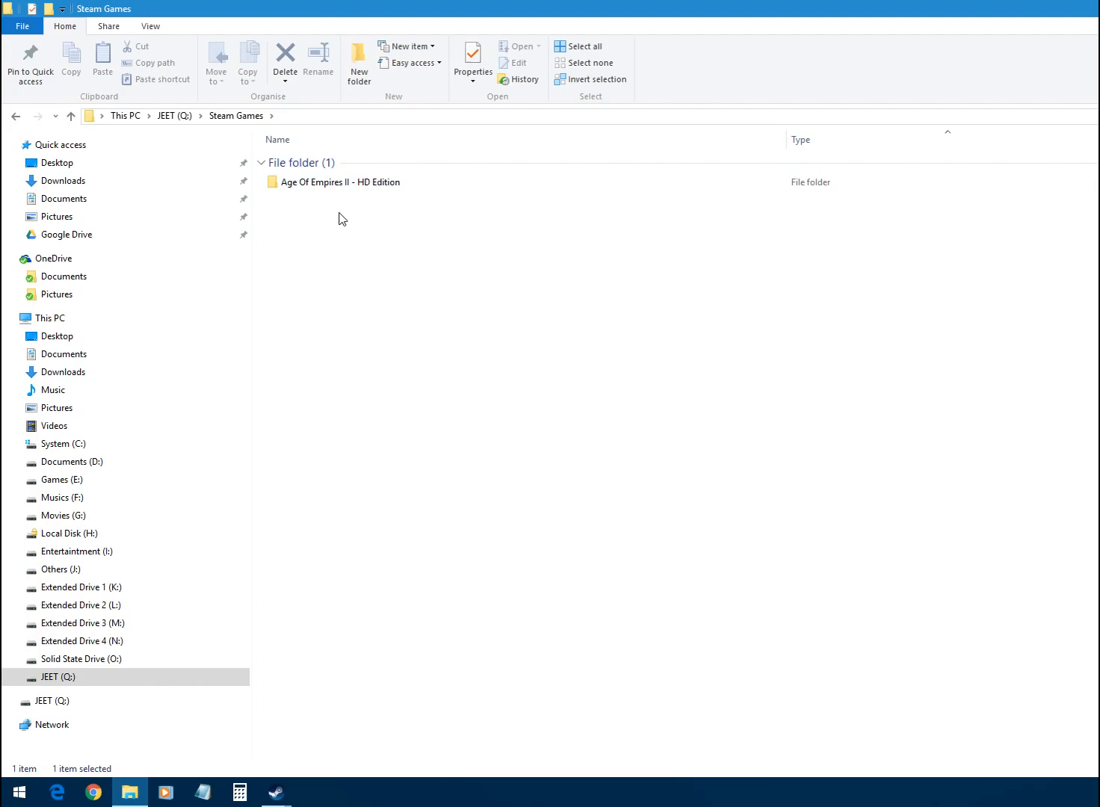
{"action": "double_click", "coordinate": [341, 182]}
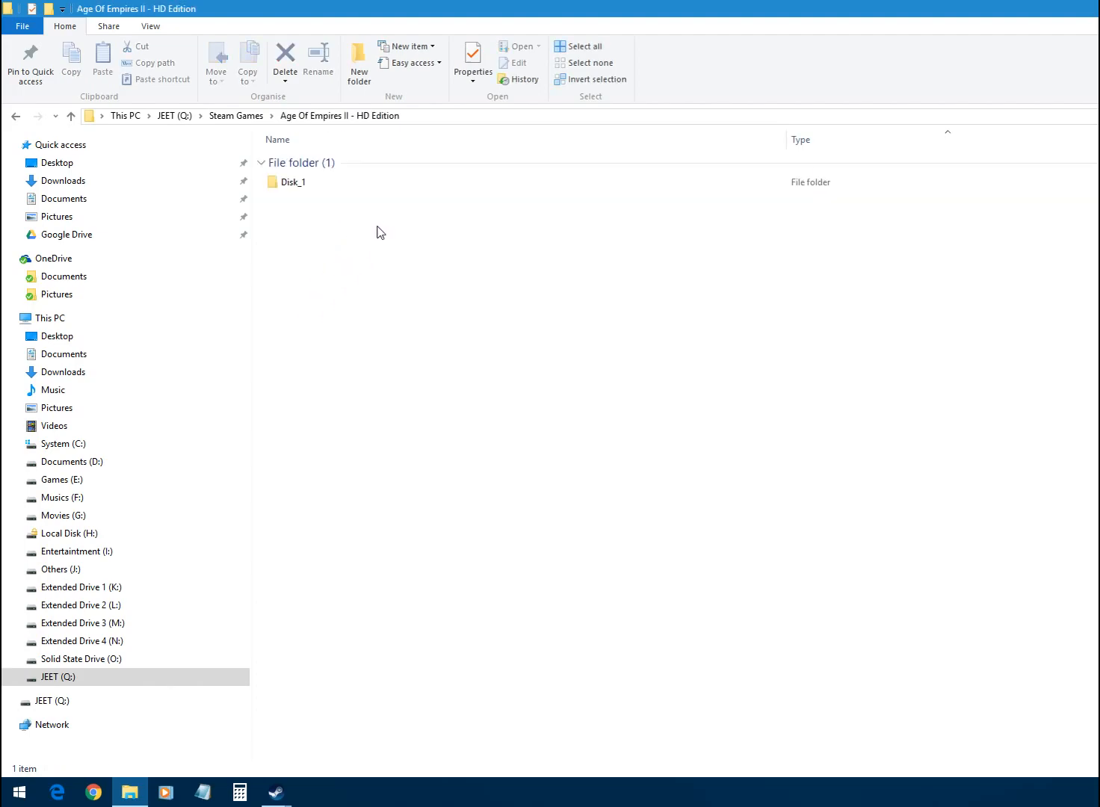
{"action": "double_click", "coordinate": [293, 182]}
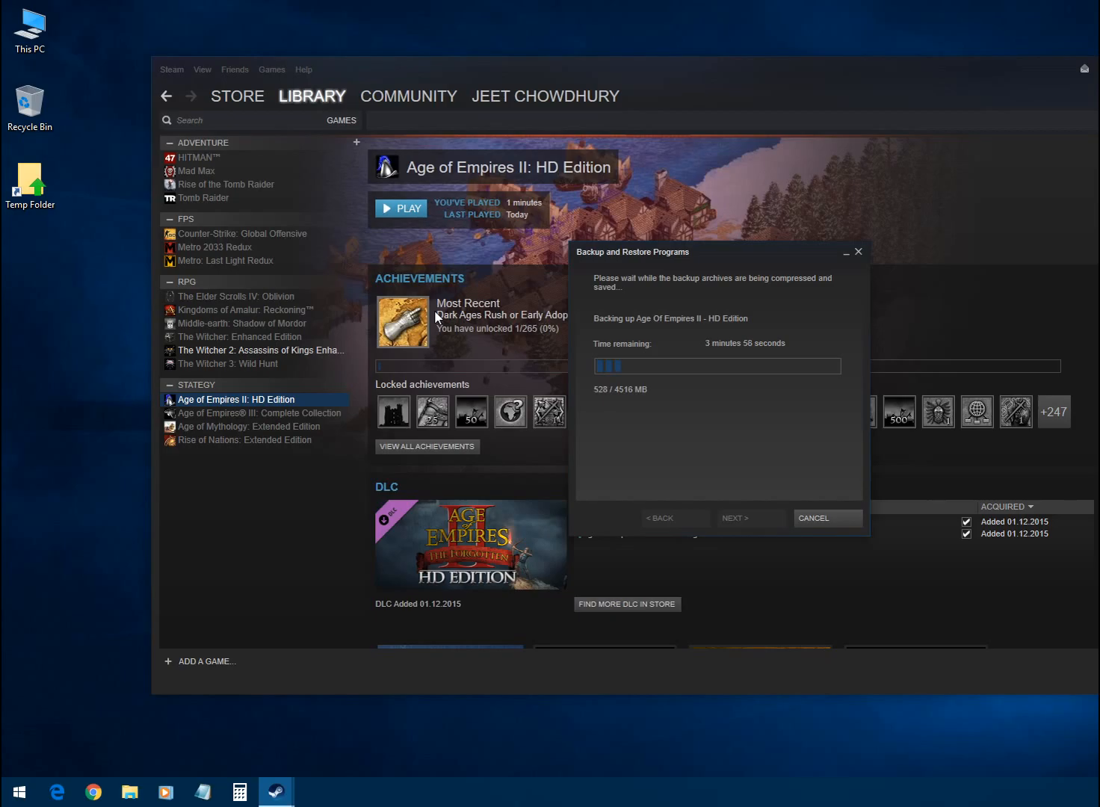
{"action": "mouse_move", "coordinate": [606, 437]}
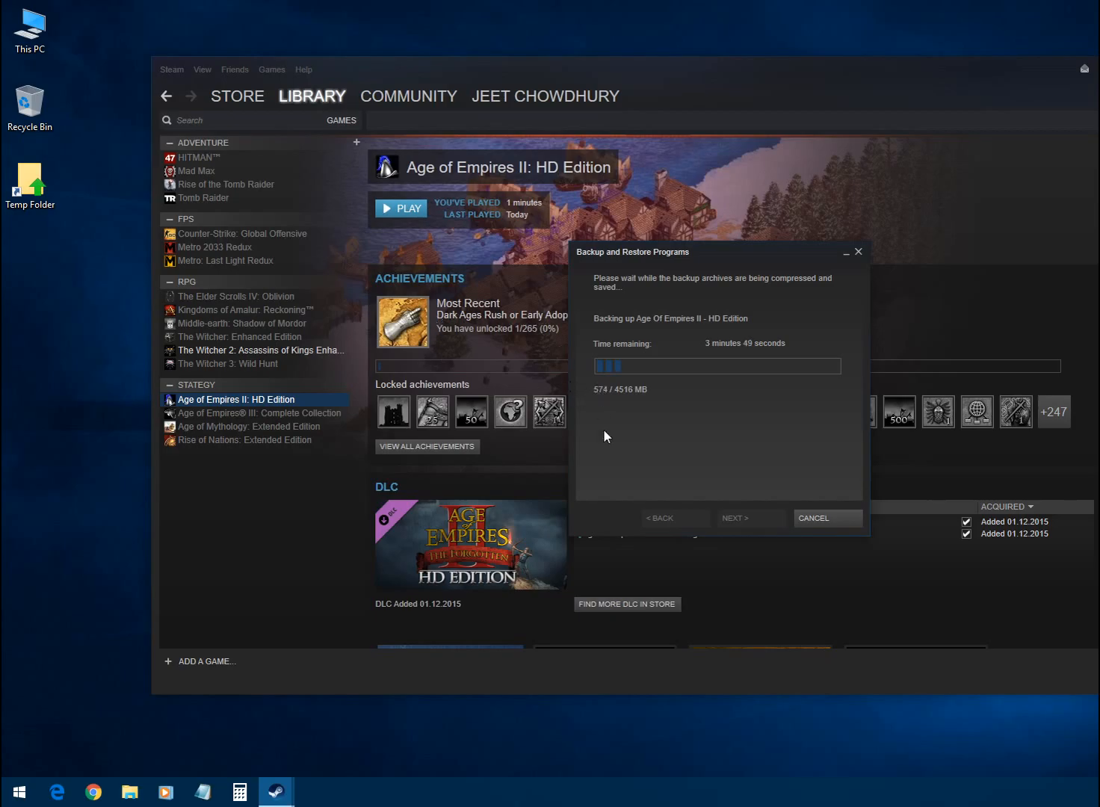
{"action": "mouse_move", "coordinate": [637, 441]}
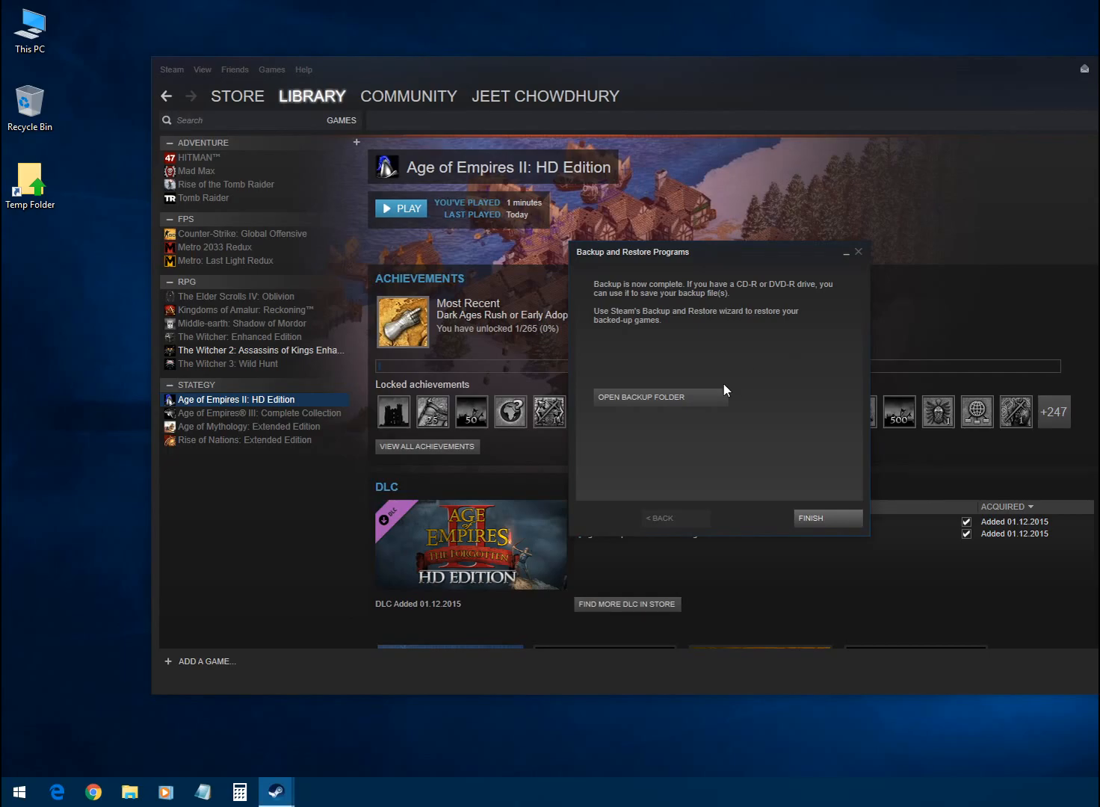
Open the finished backup folder and inspect the 21 backup files inside Disk_1.
{"action": "left_click", "coordinate": [641, 397]}
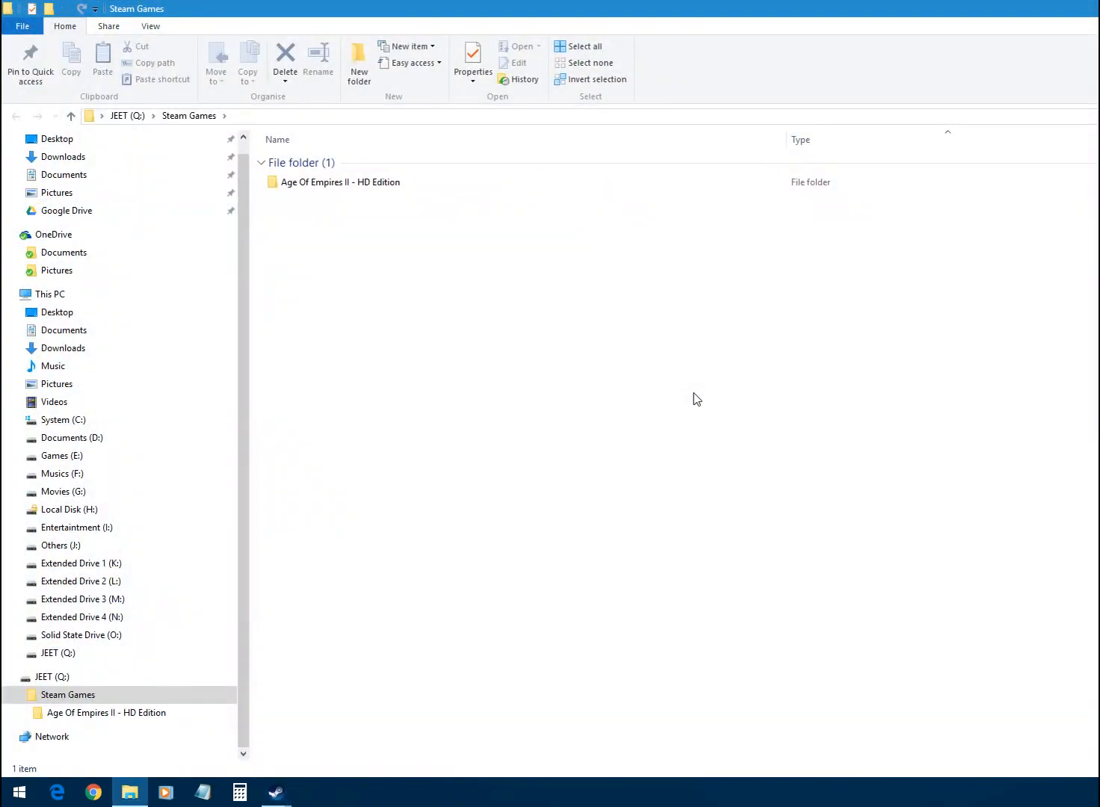
{"action": "double_click", "coordinate": [340, 181]}
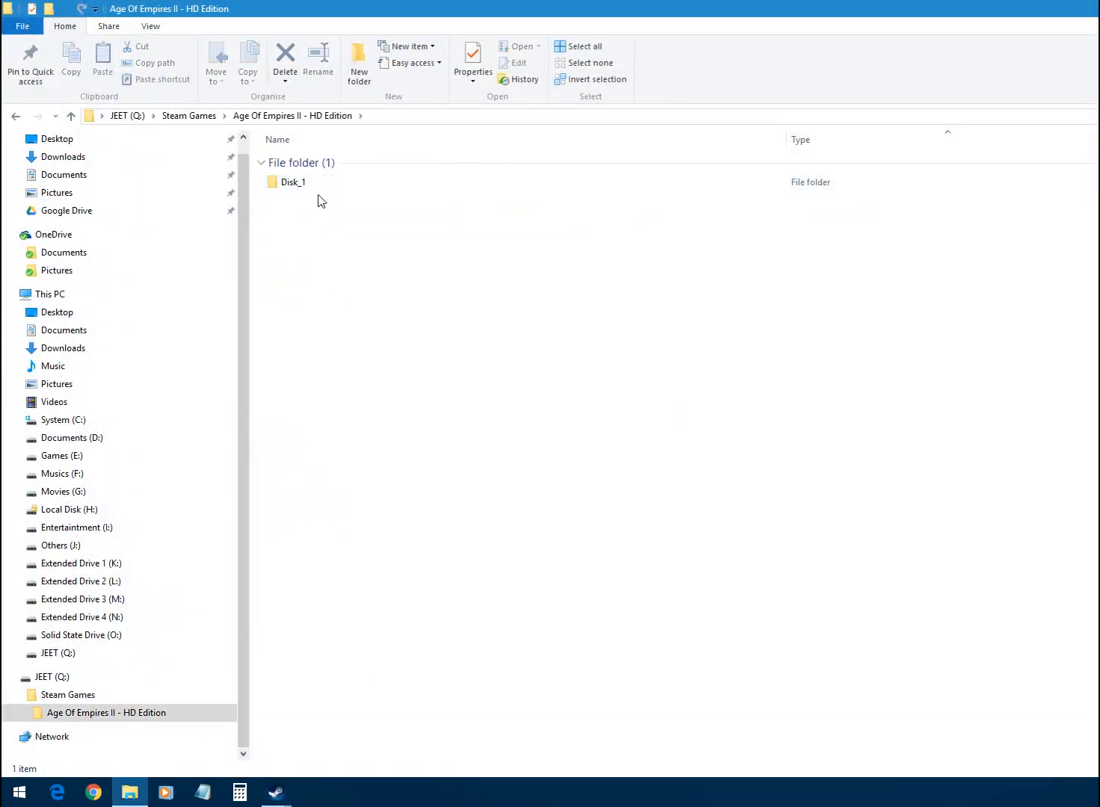
{"action": "double_click", "coordinate": [293, 181]}
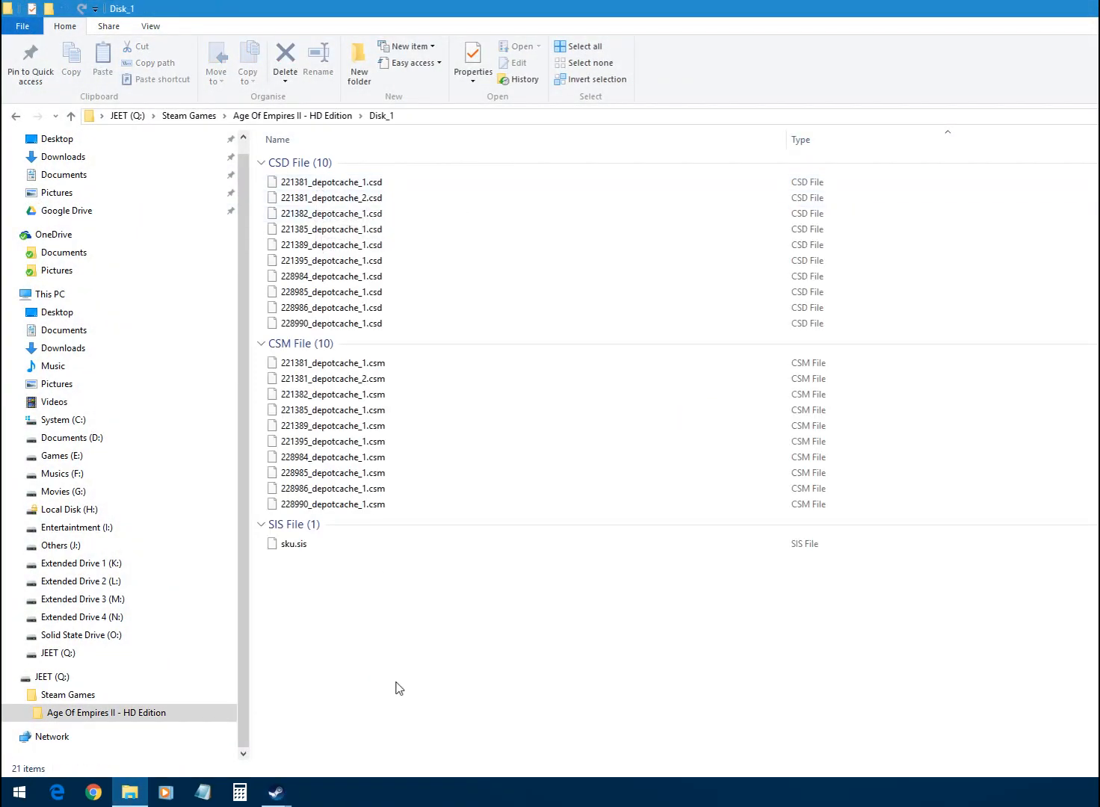
{"action": "mouse_move", "coordinate": [370, 528]}
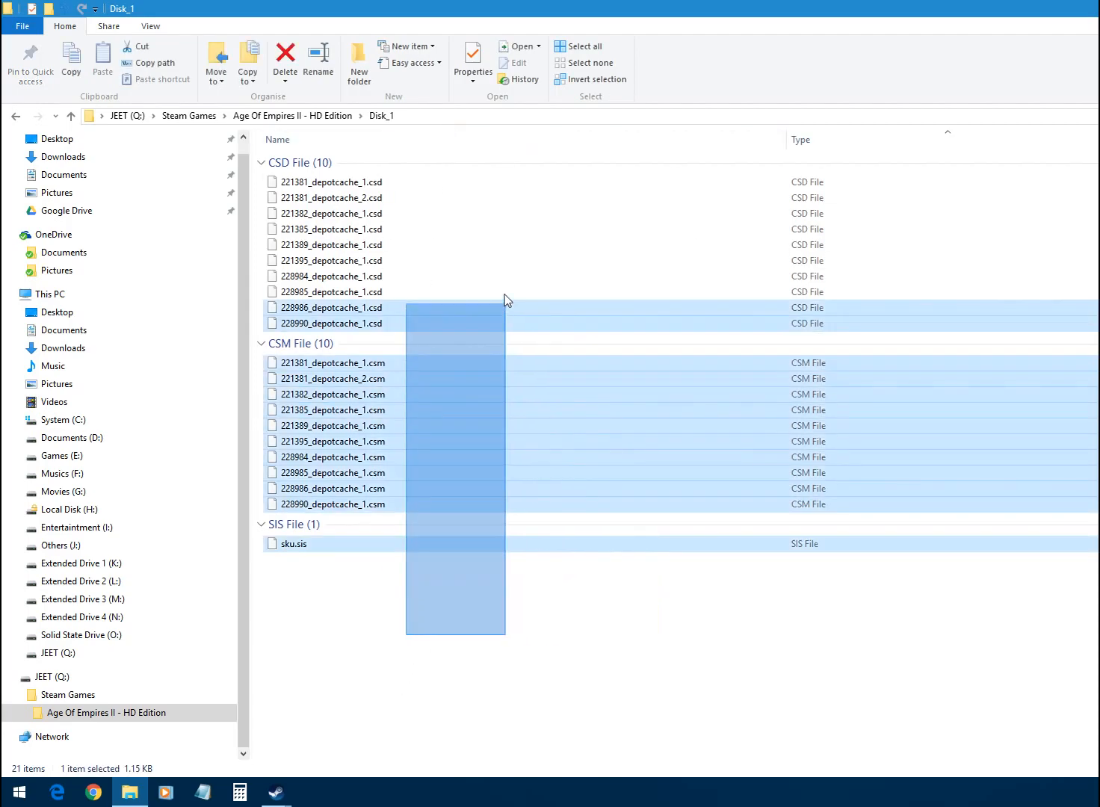
{"action": "left_click", "coordinate": [333, 472]}
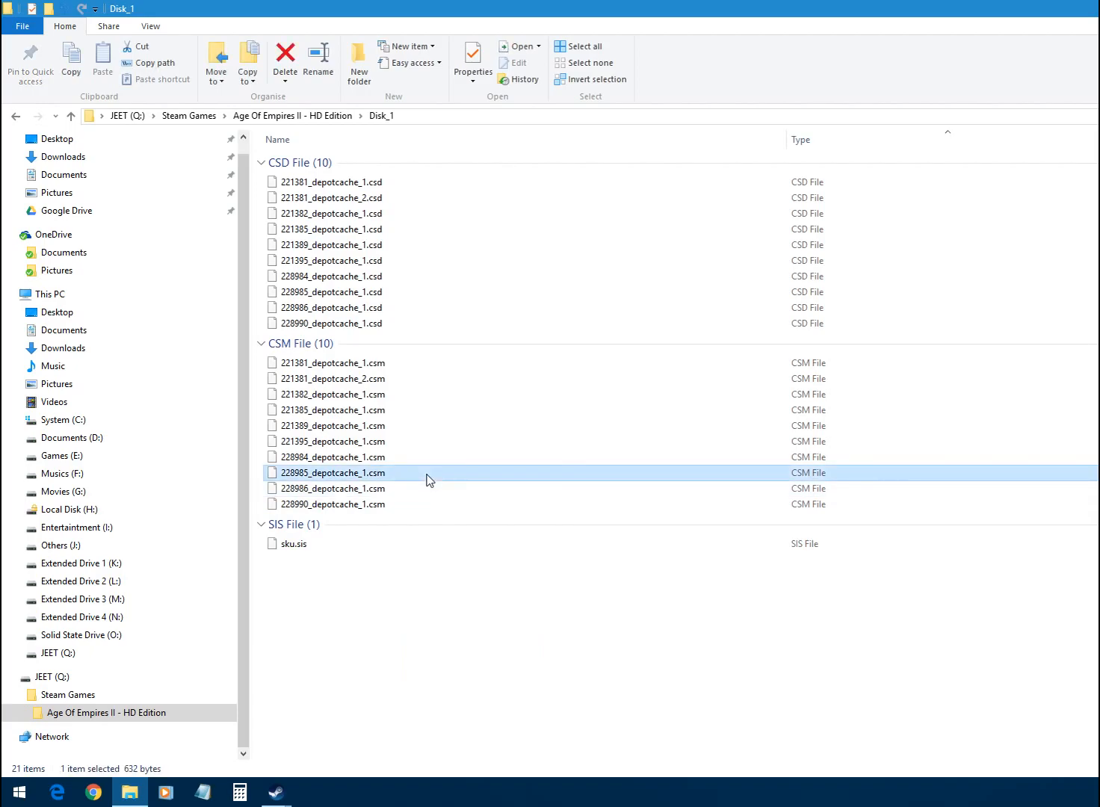
{"action": "double_click", "coordinate": [333, 473]}
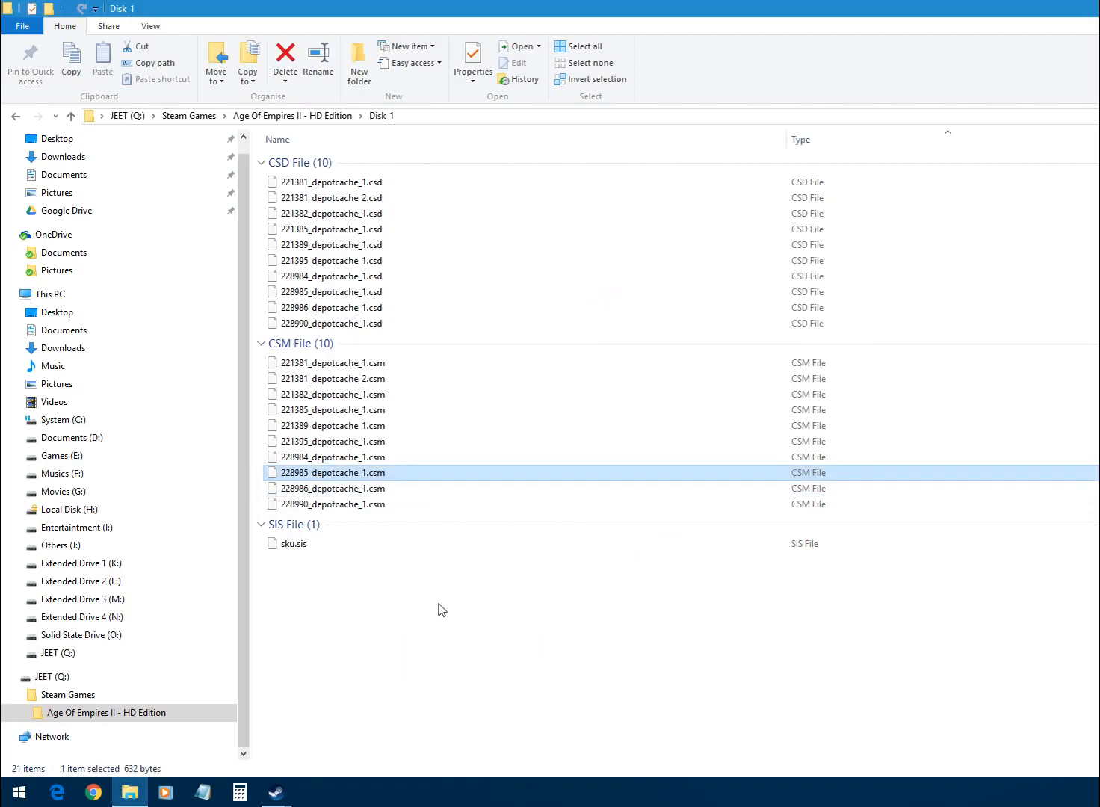
Return to Steam's backup window and reopen the backup folder at Q:\Steam Games.
{"action": "left_click", "coordinate": [649, 605]}
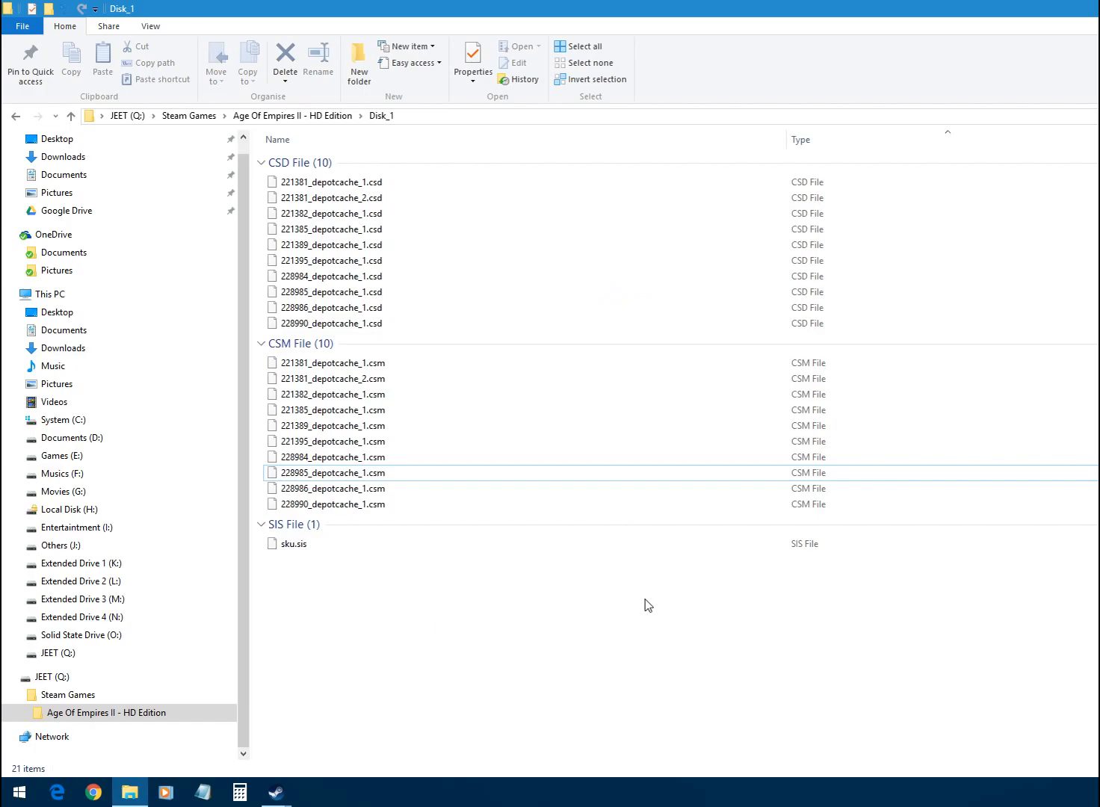
{"action": "mouse_move", "coordinate": [634, 614]}
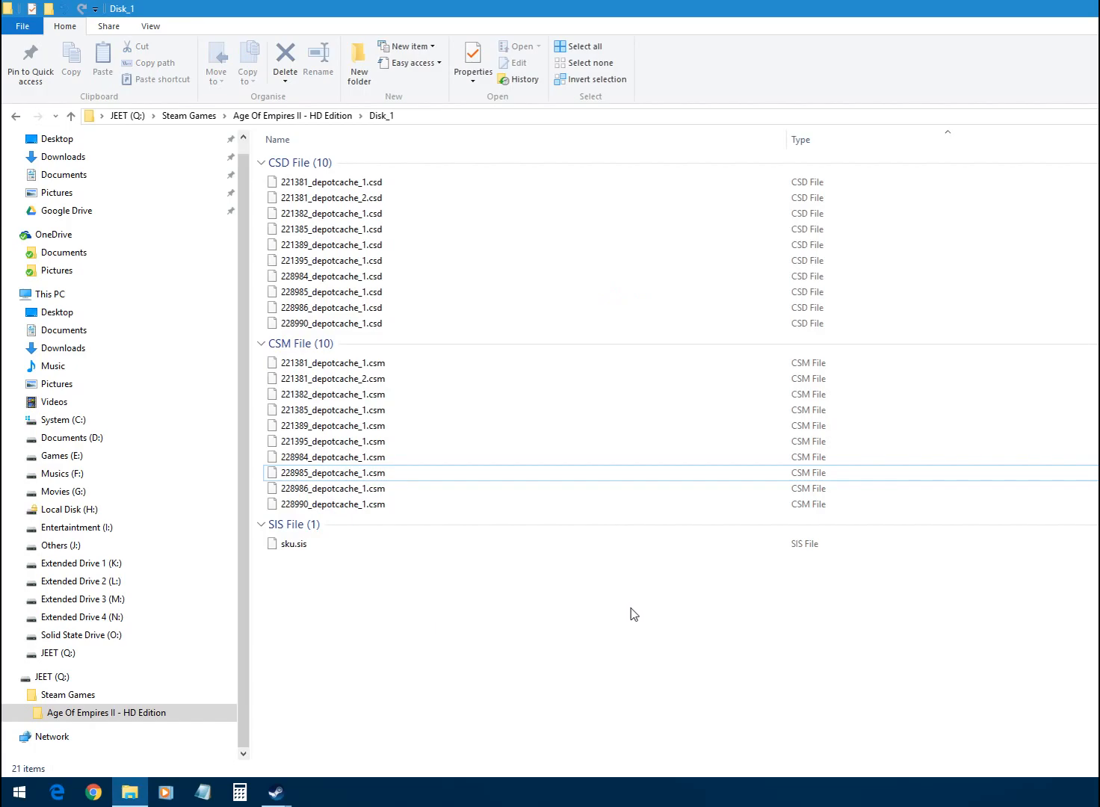
{"action": "left_click", "coordinate": [15, 116]}
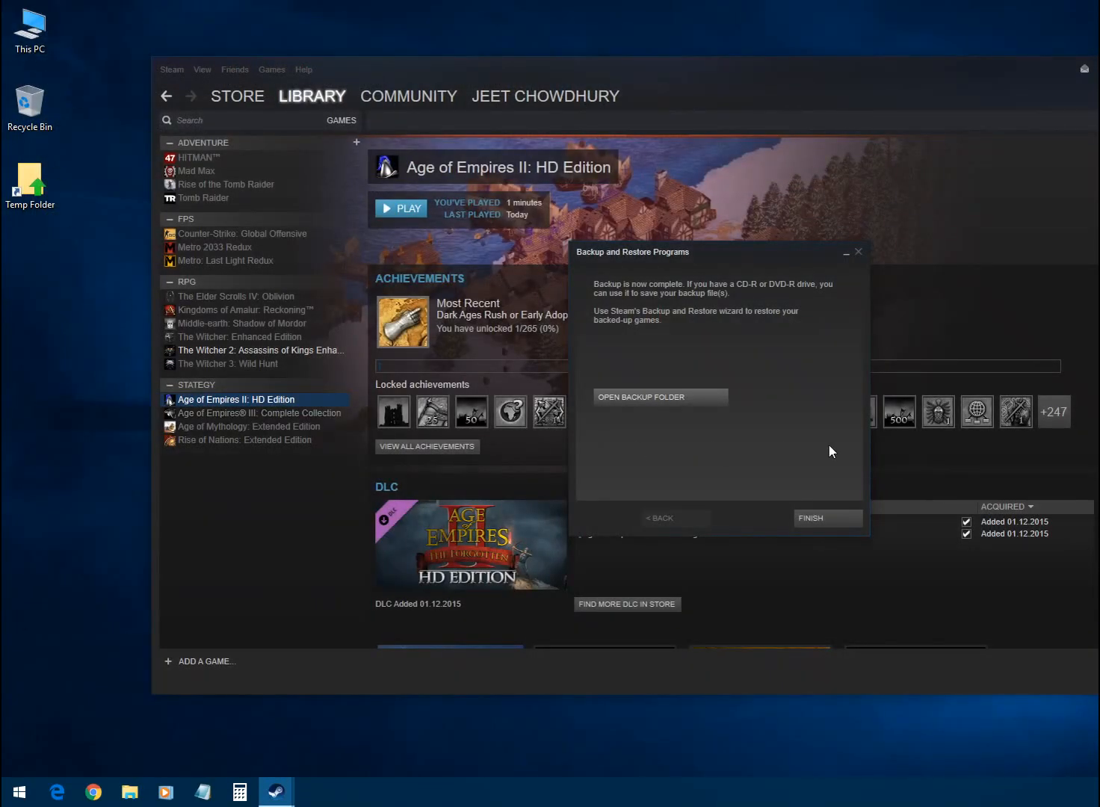
{"action": "left_click", "coordinate": [811, 517]}
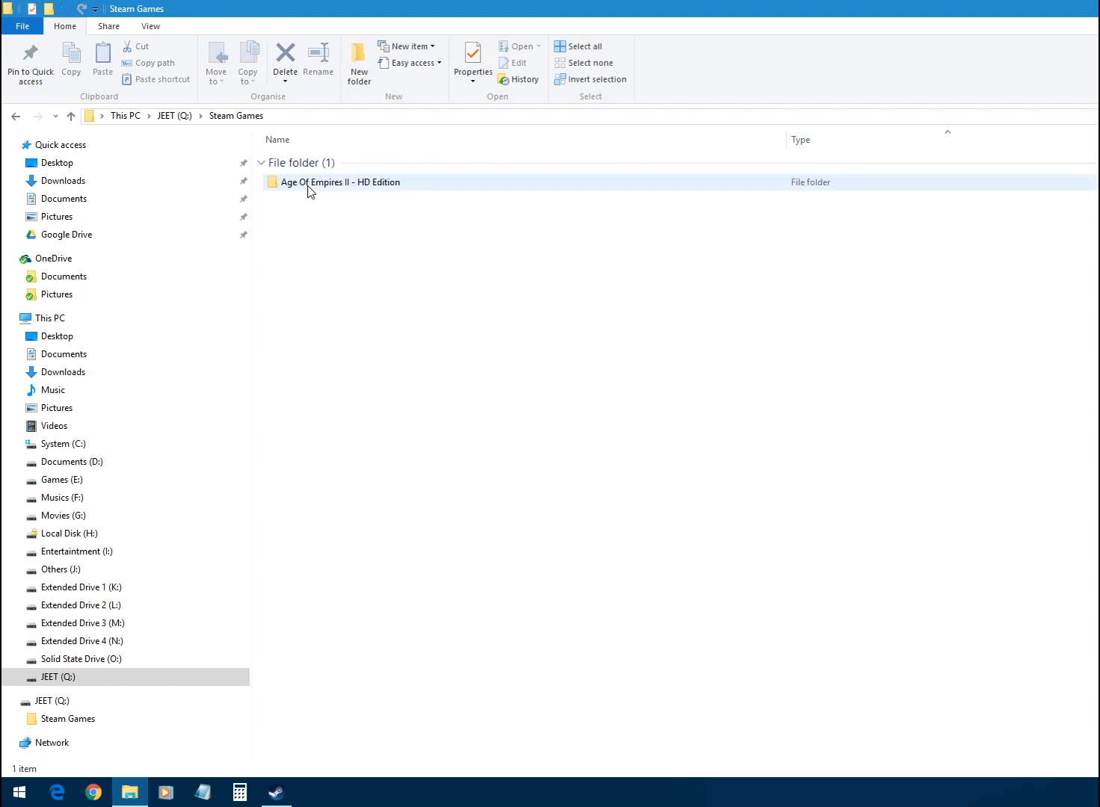
{"action": "left_click", "coordinate": [313, 202]}
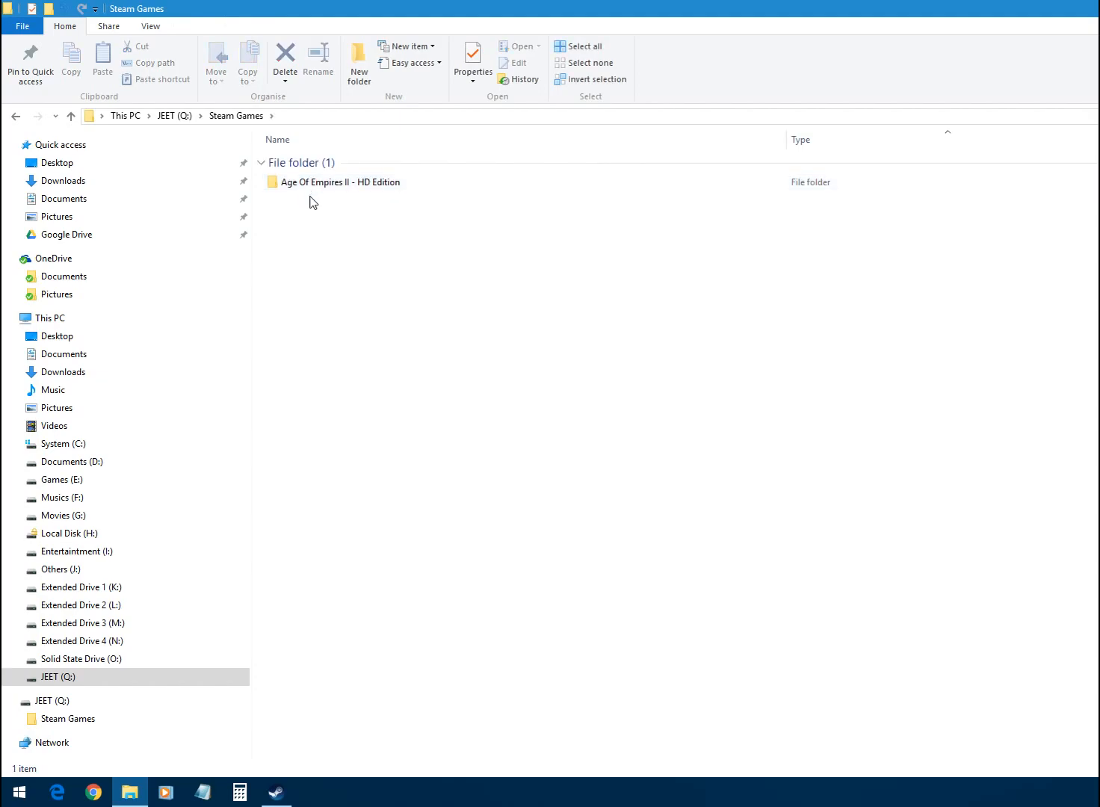
{"action": "mouse_move", "coordinate": [342, 267]}
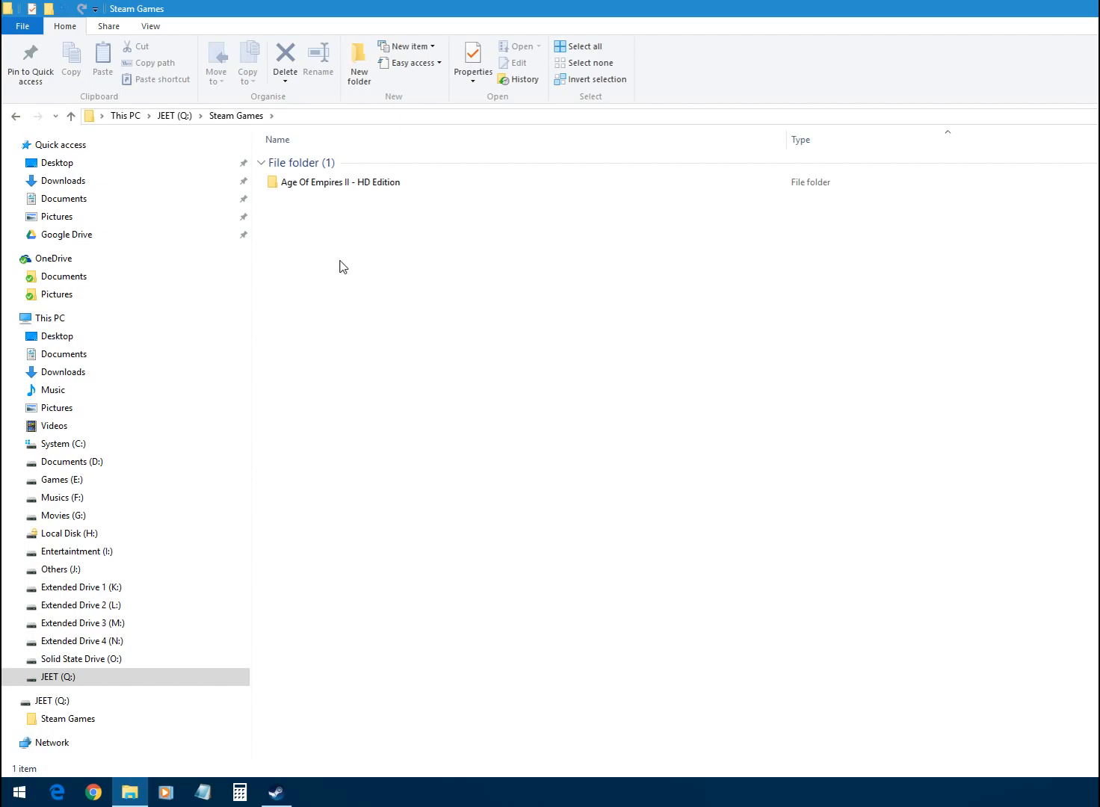
{"action": "left_click", "coordinate": [340, 182]}
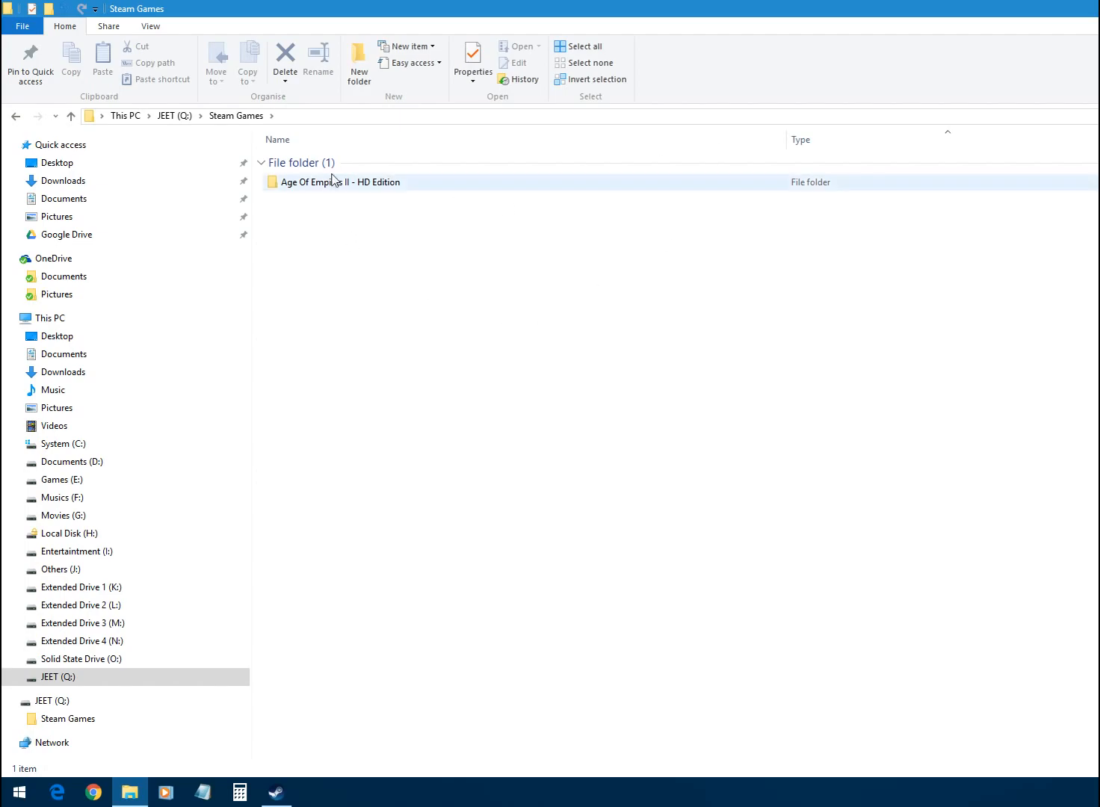